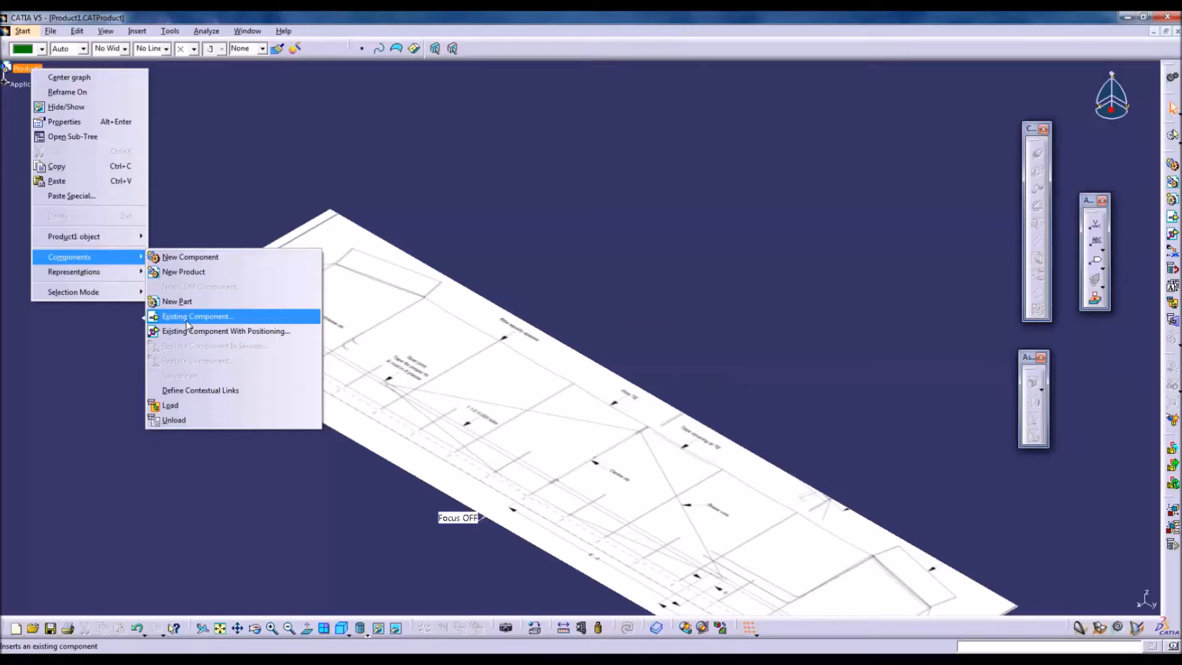
# Insert the Canard_Center Rib file as an existing component of Product1
pyautogui.click(197, 317)
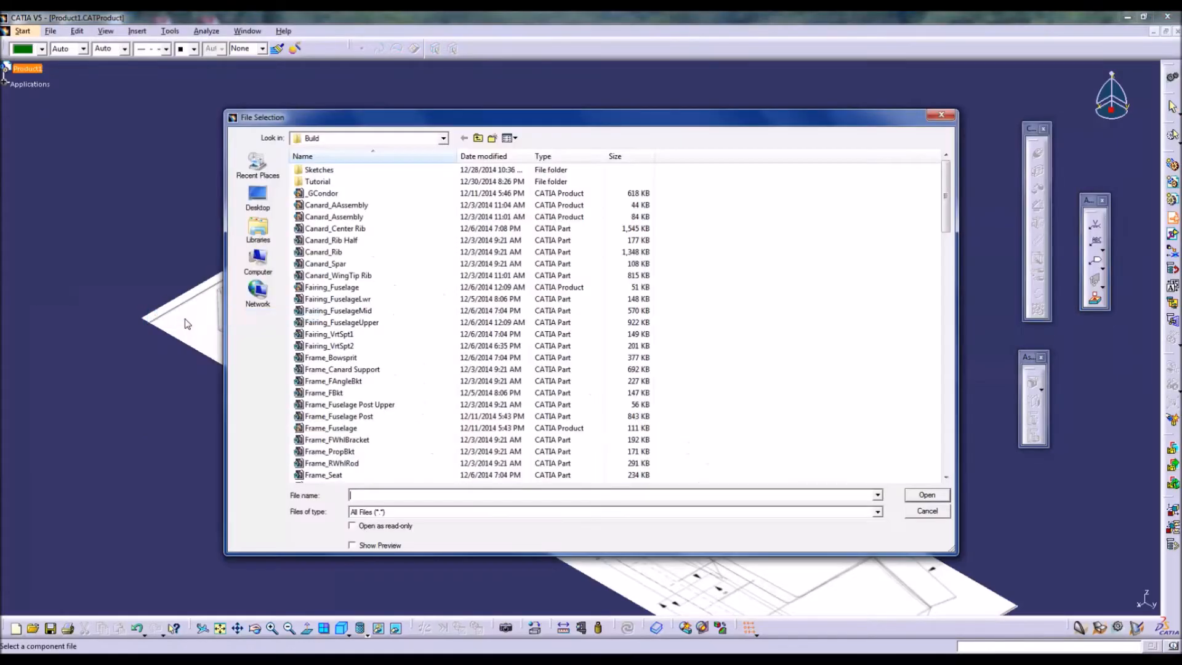
pyautogui.click(334, 217)
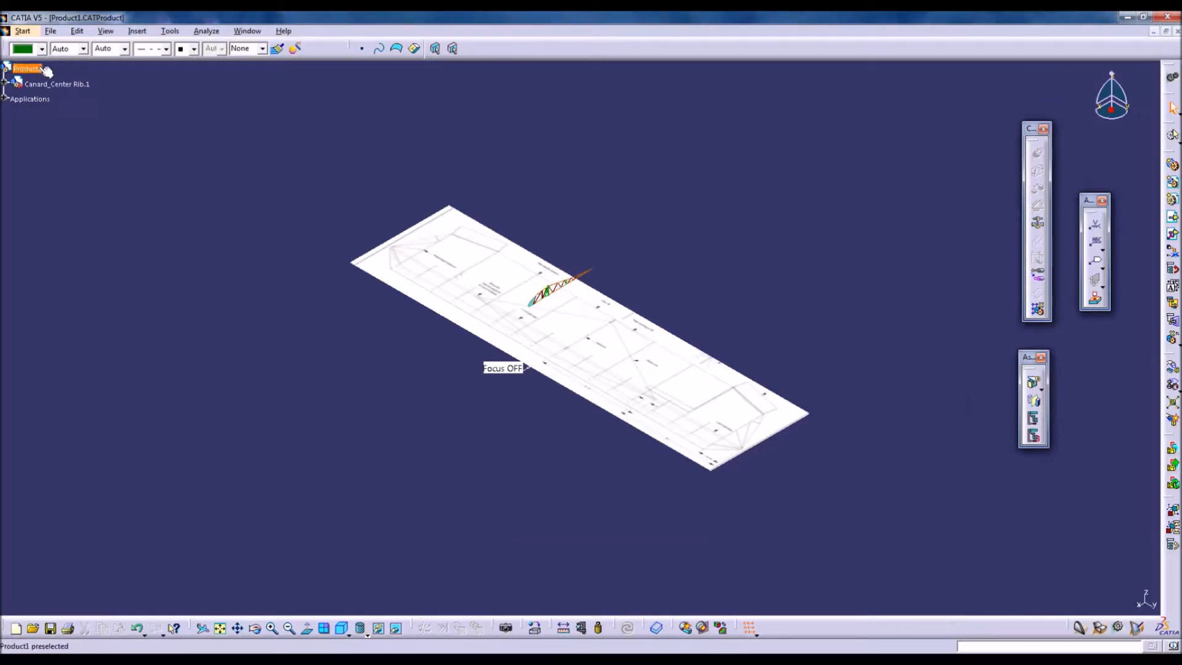
# Select the canard rib, wing tip rib, spar and Skin_Canard files for insertion as components
pyautogui.rightClick(26, 69)
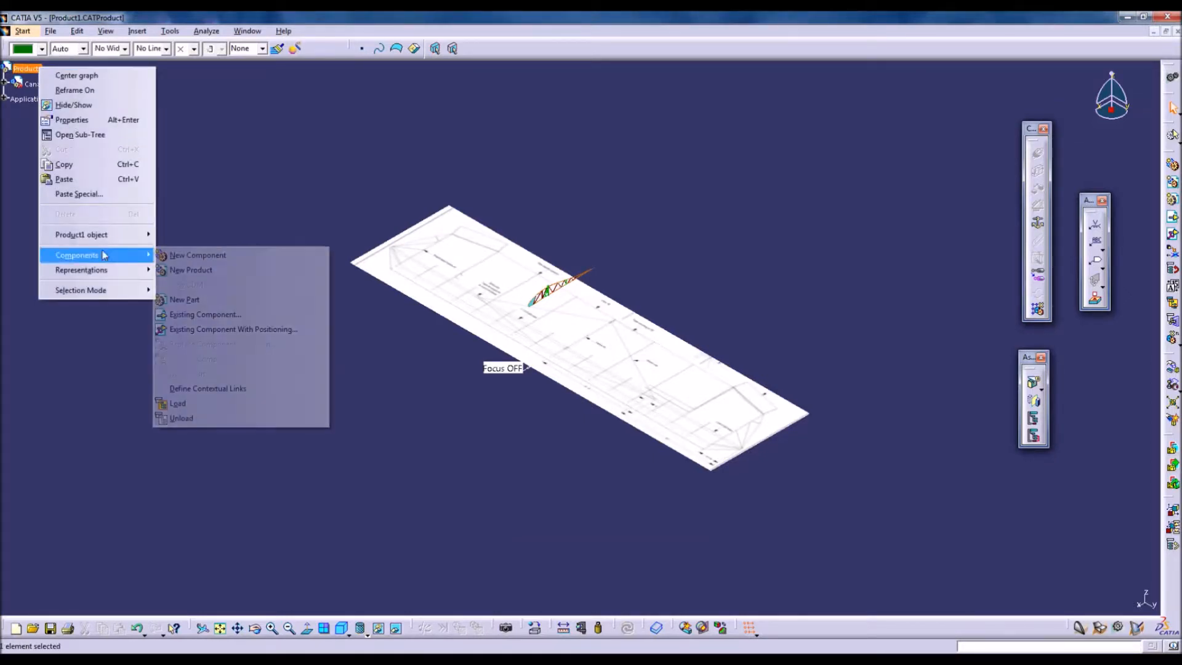
pyautogui.click(204, 314)
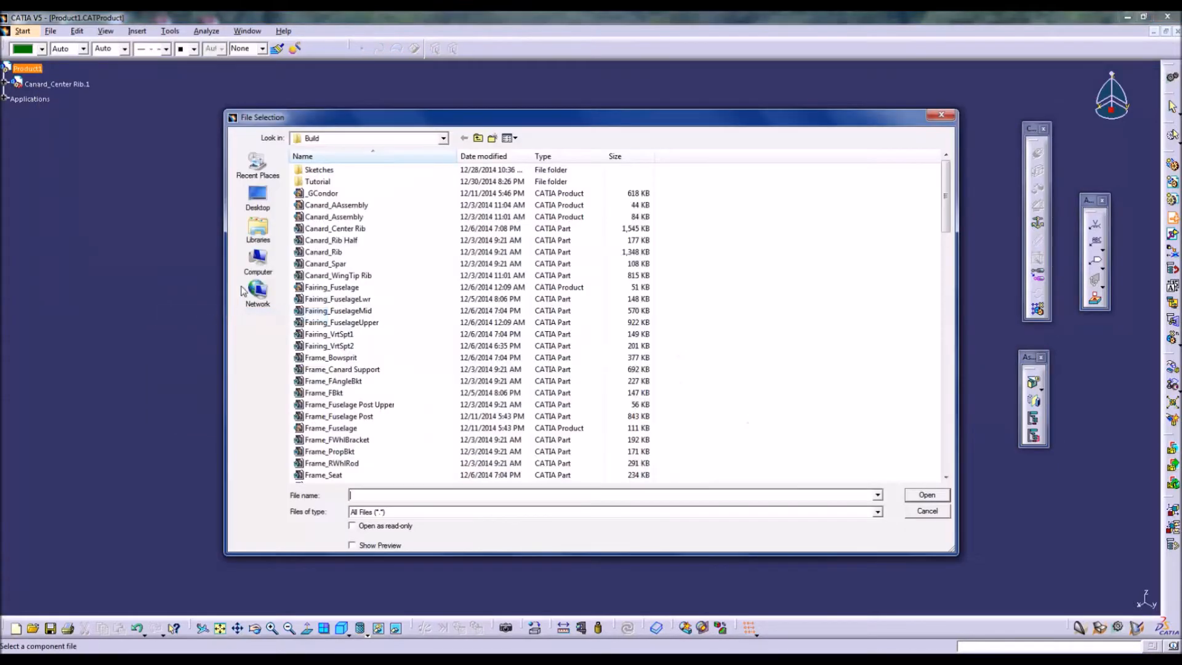
pyautogui.moveTo(670, 229)
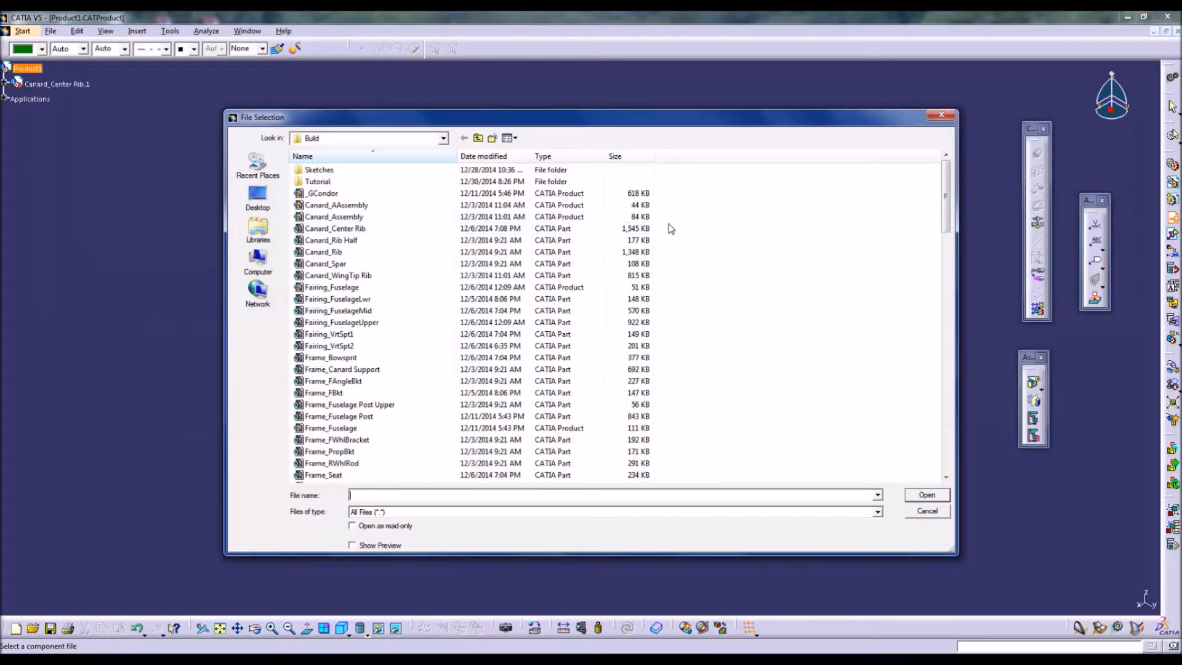
pyautogui.click(325, 264)
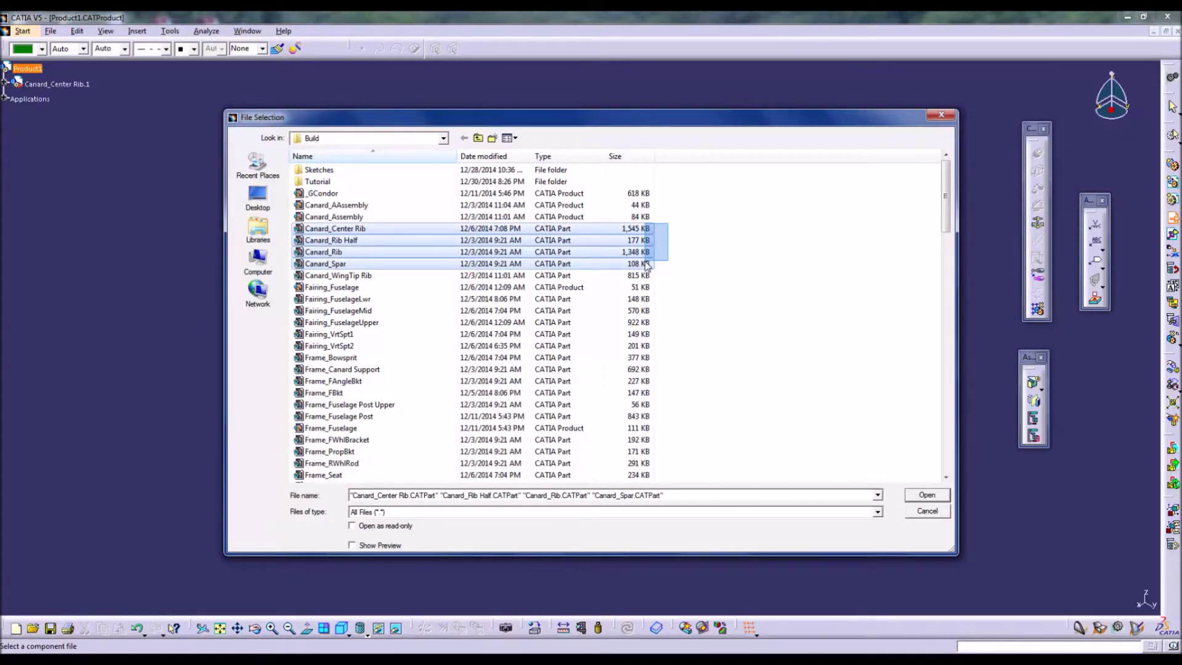
pyautogui.click(338, 275)
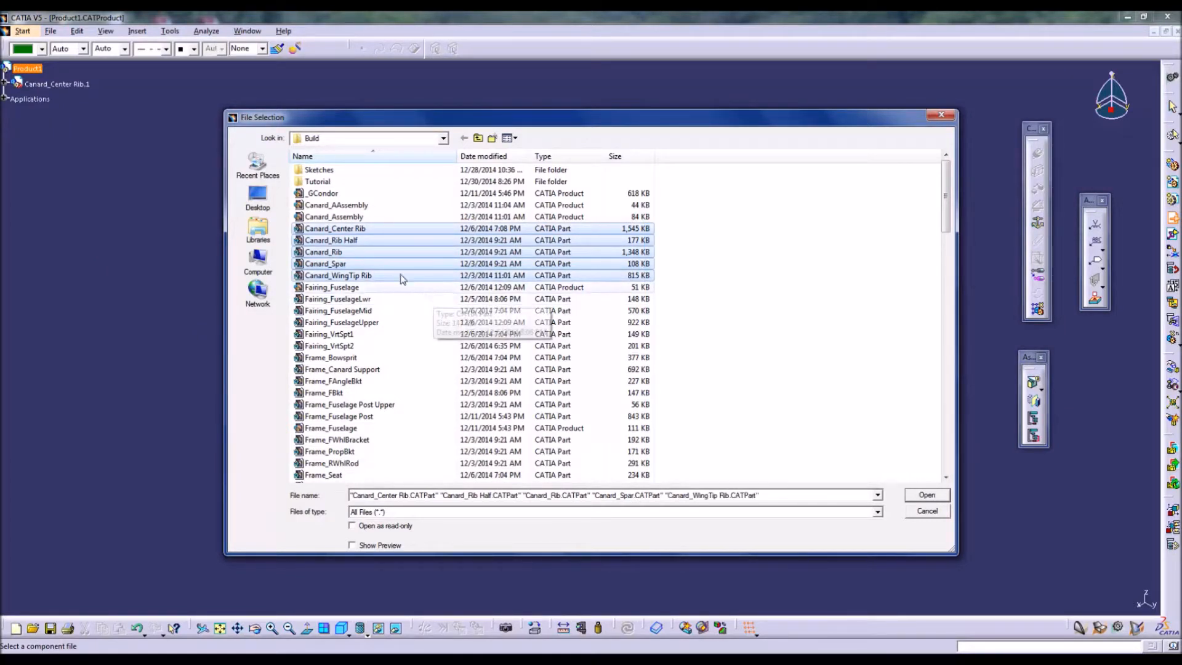
pyautogui.scroll(-3)
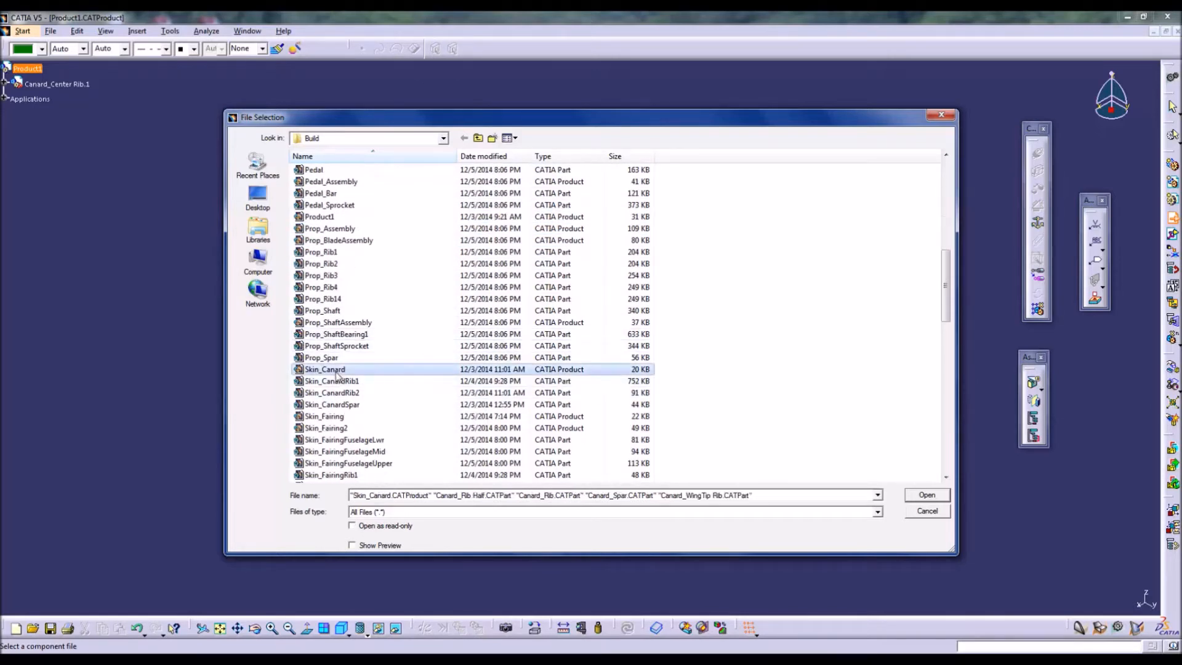
pyautogui.click(331, 381)
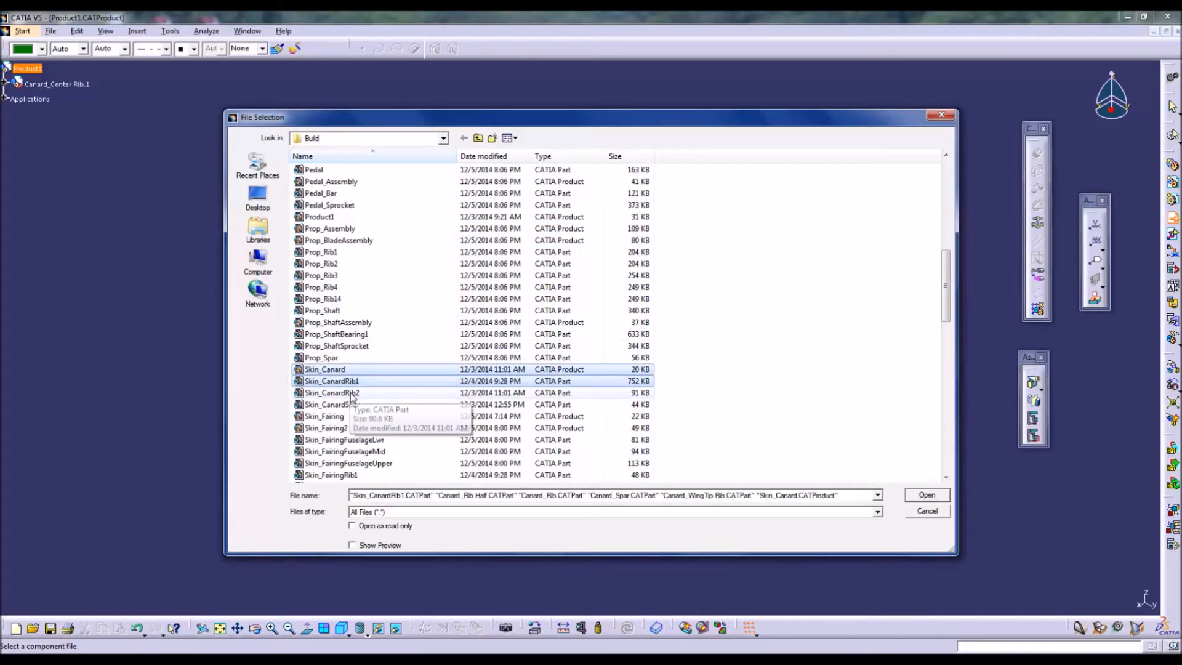
pyautogui.click(331, 405)
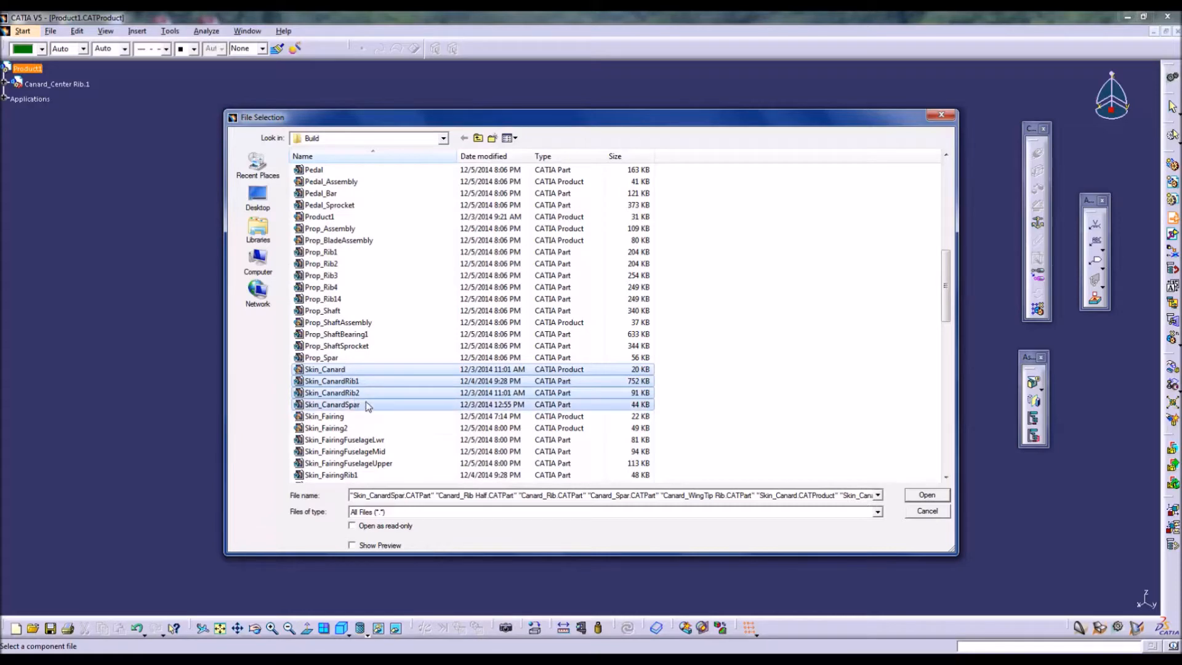
pyautogui.scroll(-3)
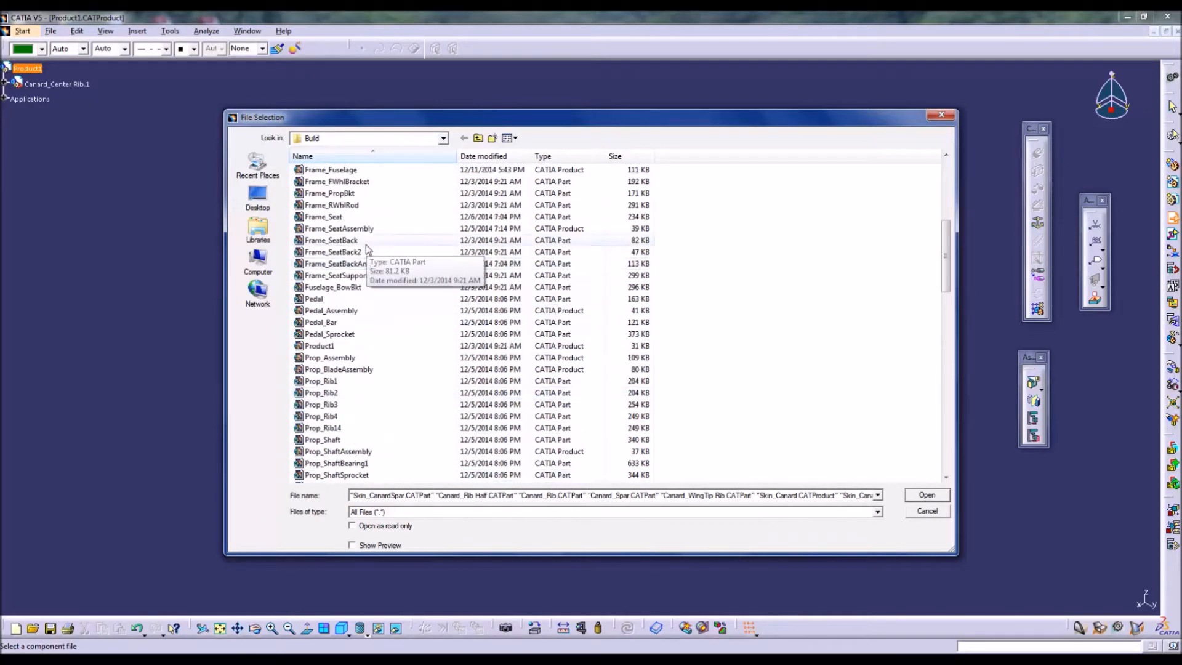
# Load the selected rib, spar and skin files into the product and view the assembly from the top
pyautogui.click(926, 495)
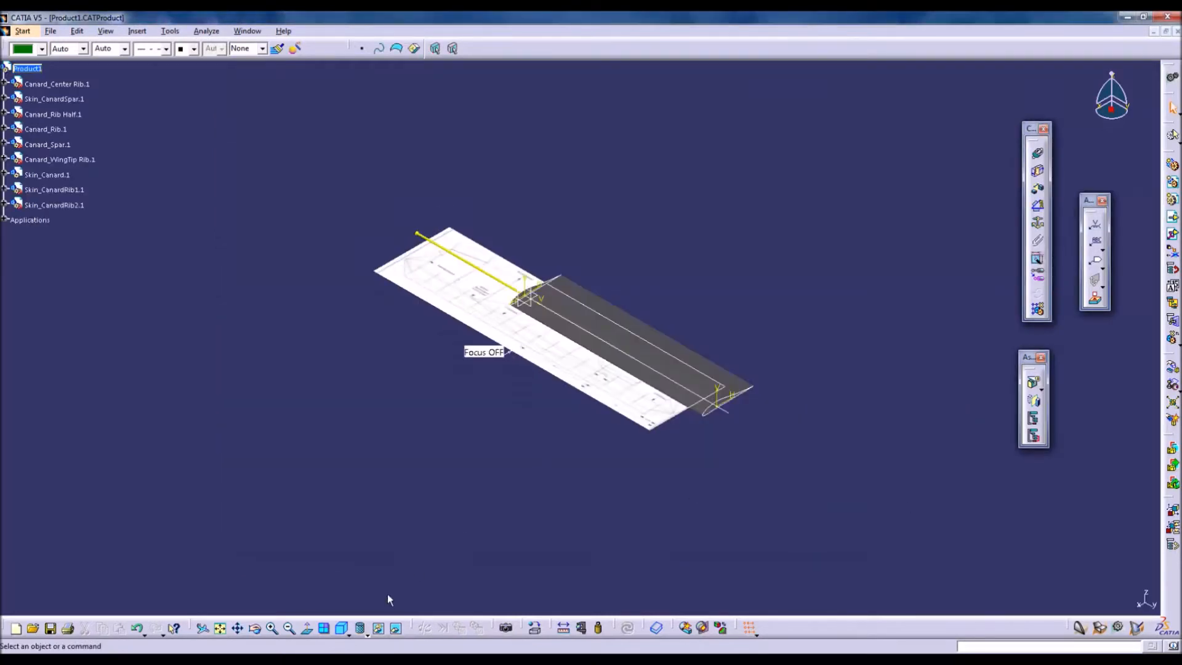
pyautogui.click(361, 626)
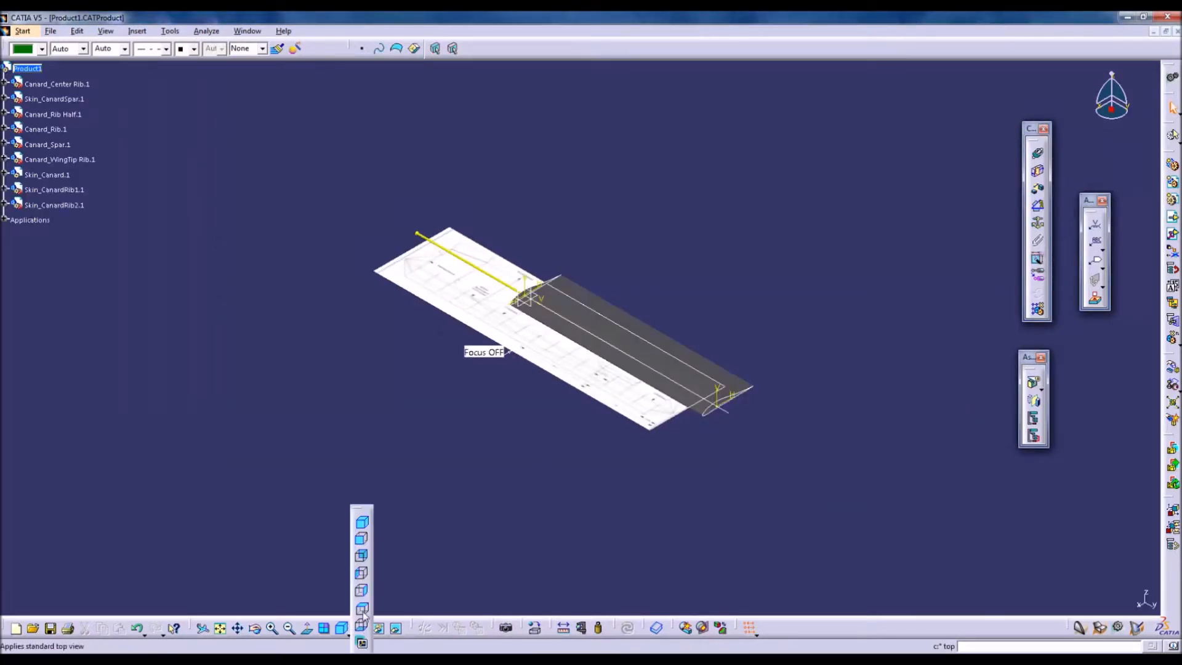
pyautogui.click(360, 609)
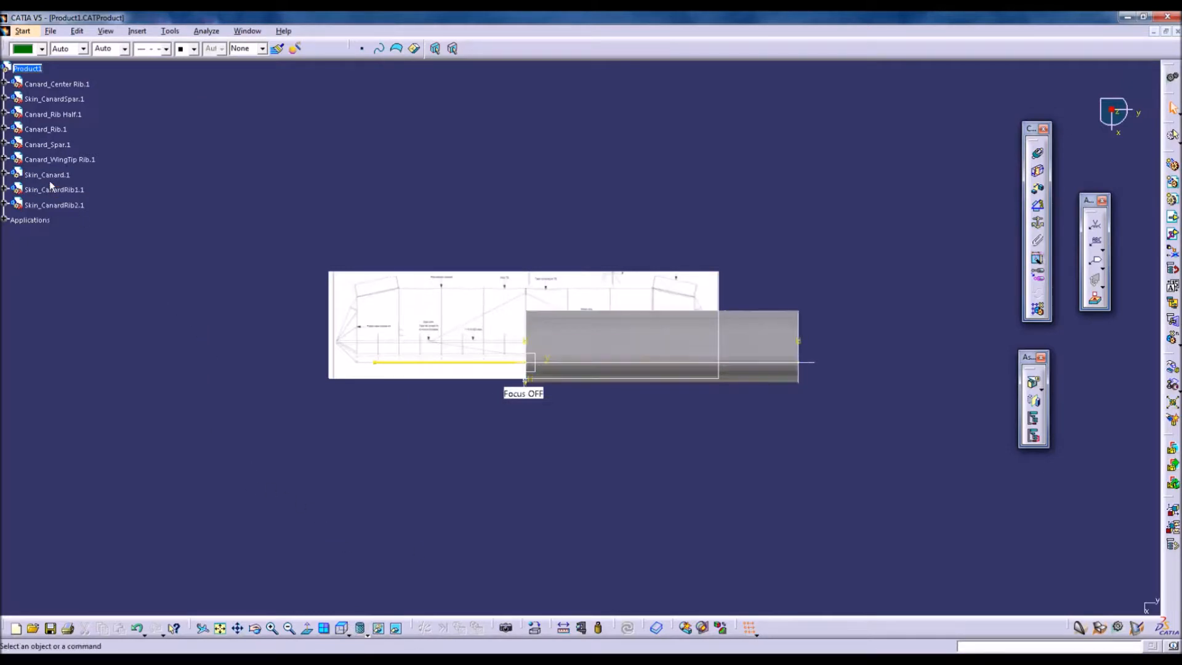
pyautogui.click(53, 189)
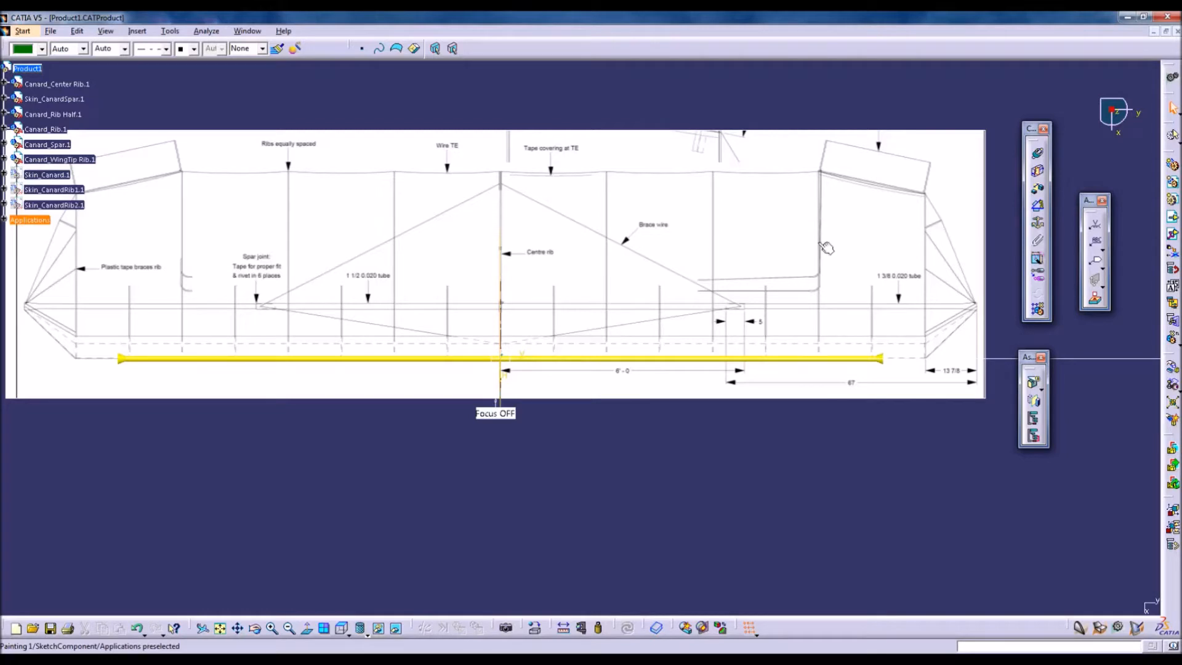
pyautogui.moveTo(166, 224)
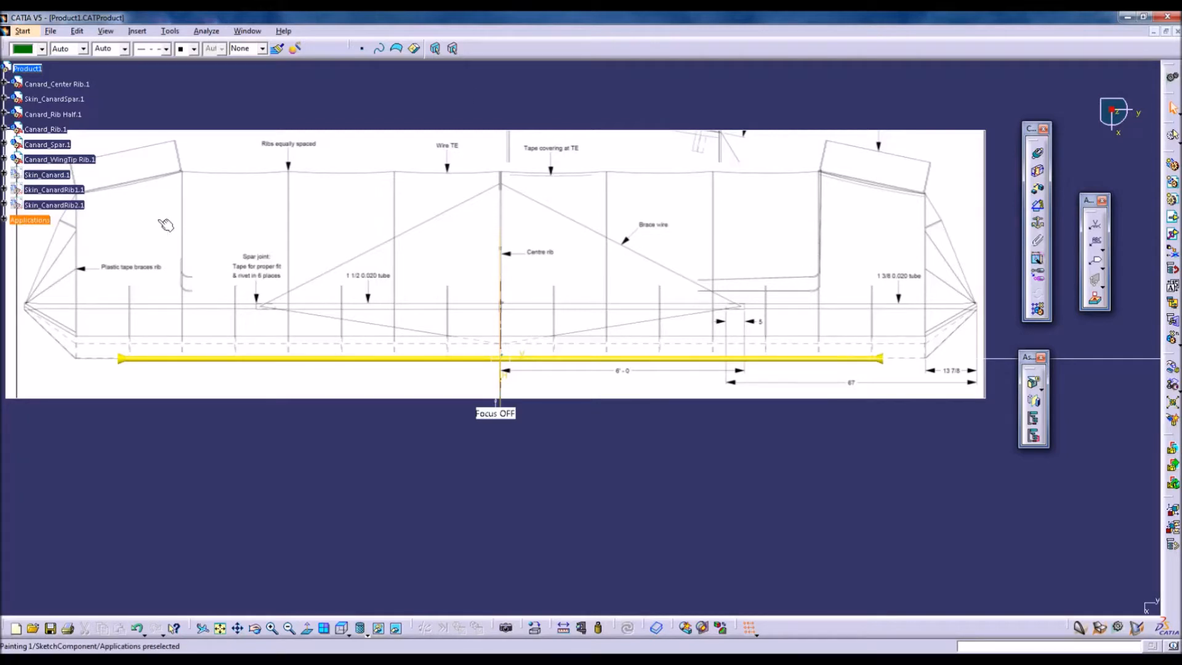
# Define a multi-instantiation of Canard_Rib.1: 2 new instances, 28in spacing, along the Y axis
pyautogui.click(137, 30)
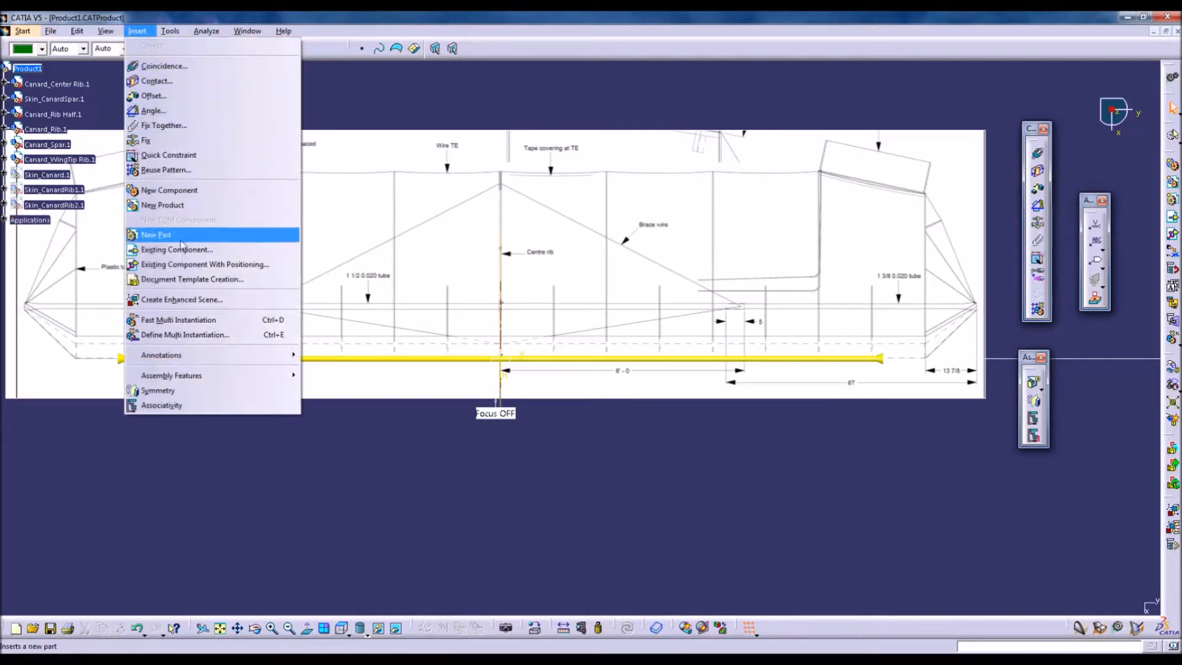
pyautogui.moveTo(184, 334)
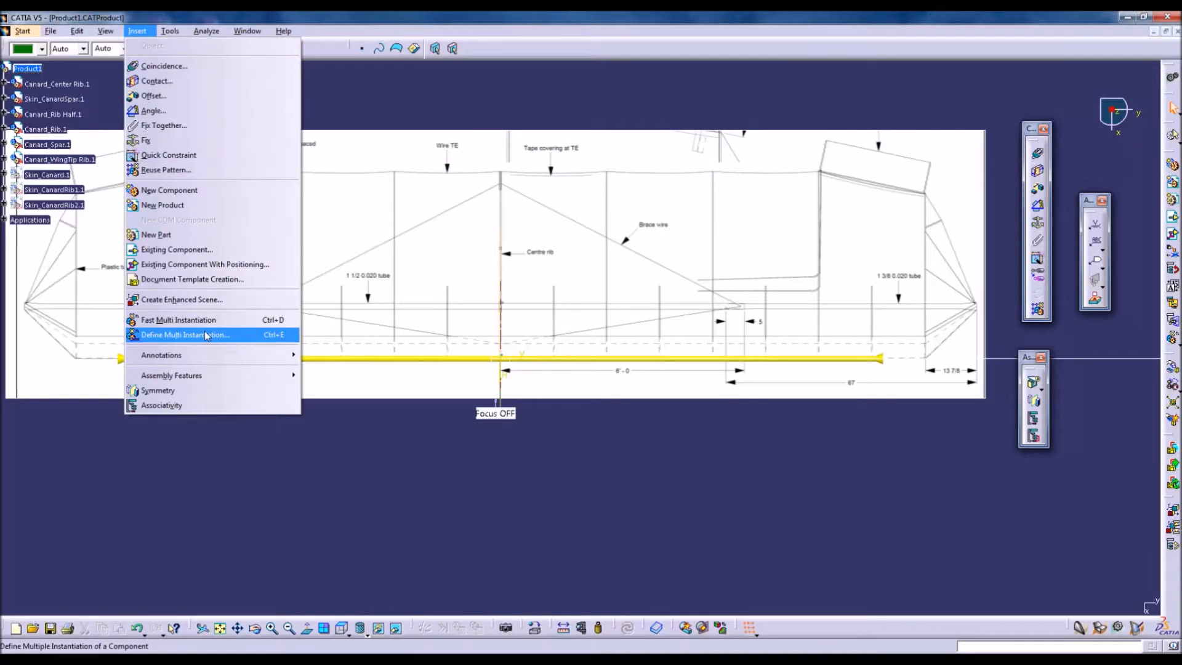
pyautogui.click(184, 334)
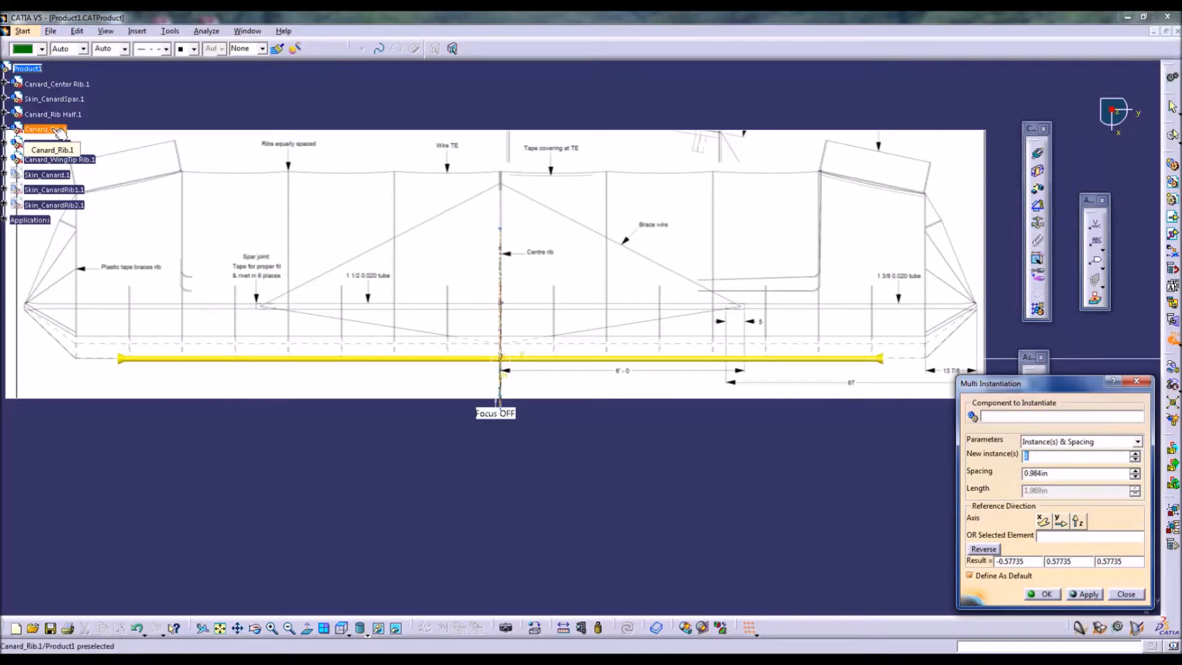
pyautogui.click(44, 129)
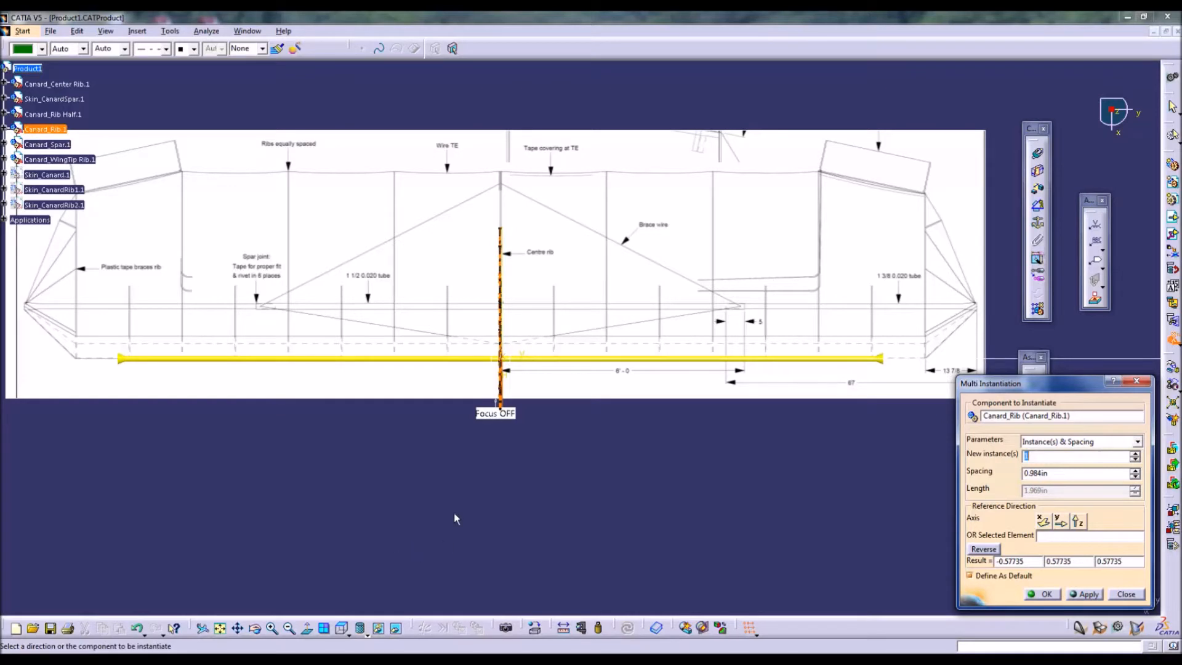
pyautogui.moveTo(800, 284)
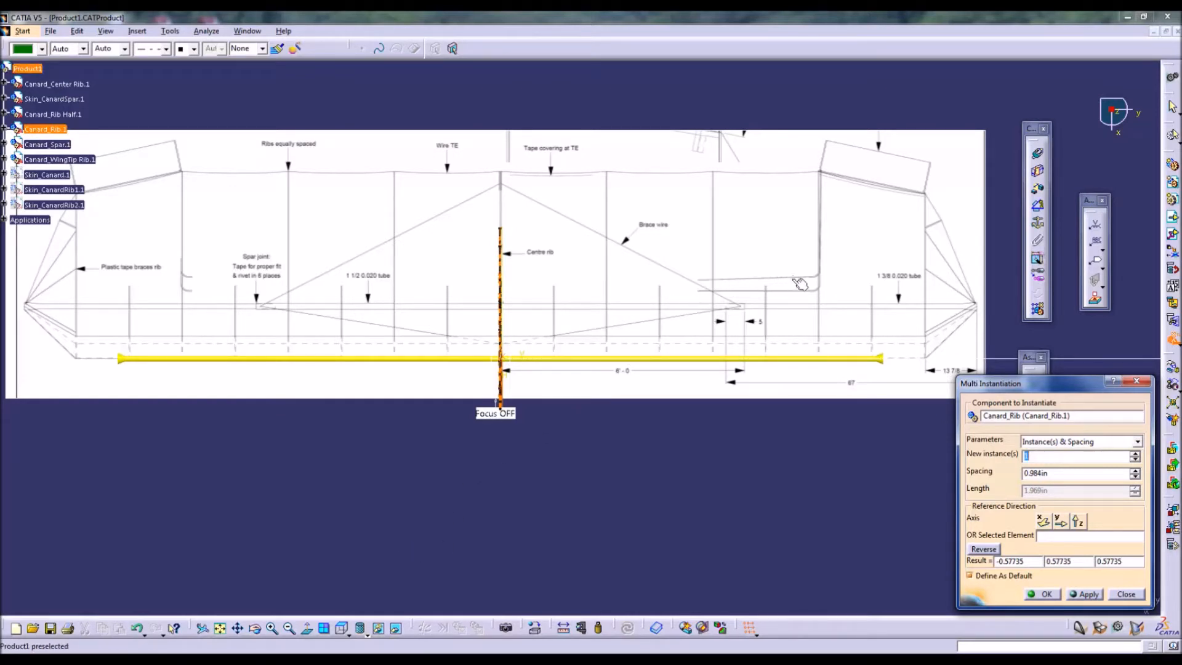
pyautogui.moveTo(784, 313)
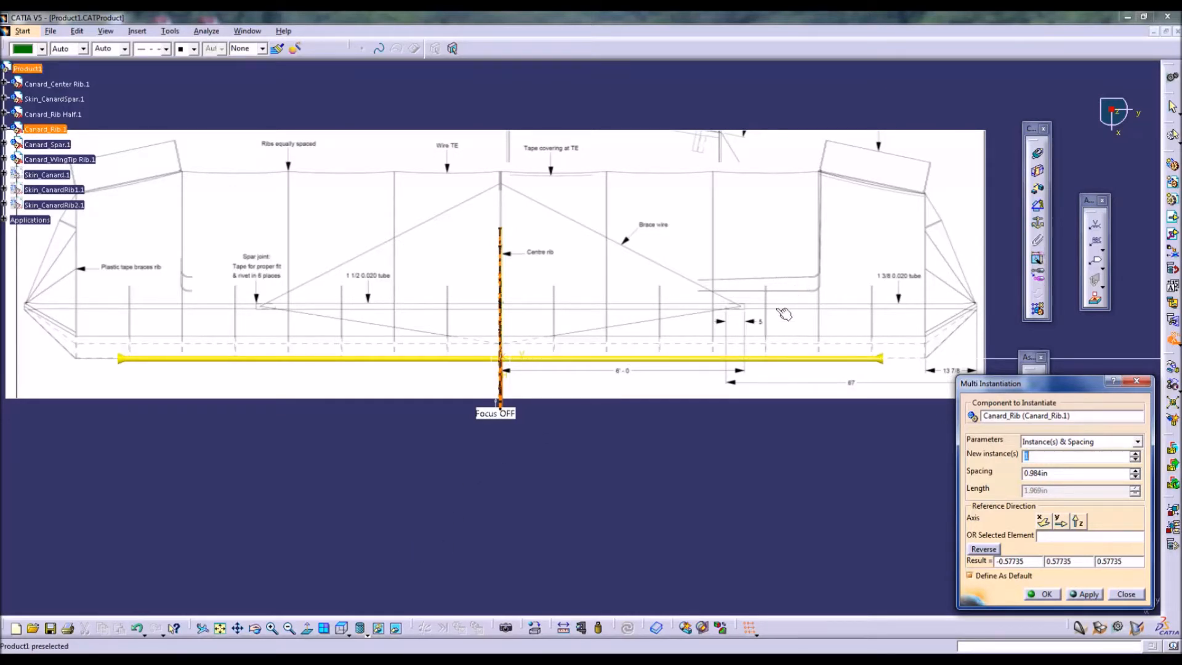
pyautogui.moveTo(429, 328)
pyautogui.write('4')
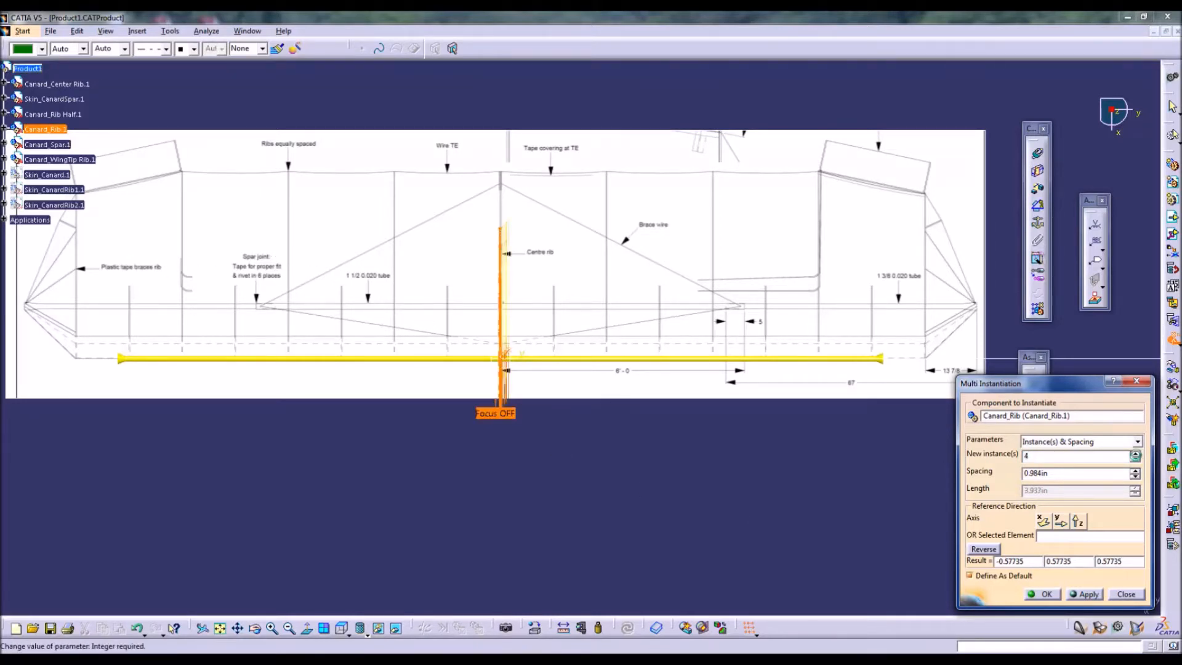
pyautogui.click(1136, 452)
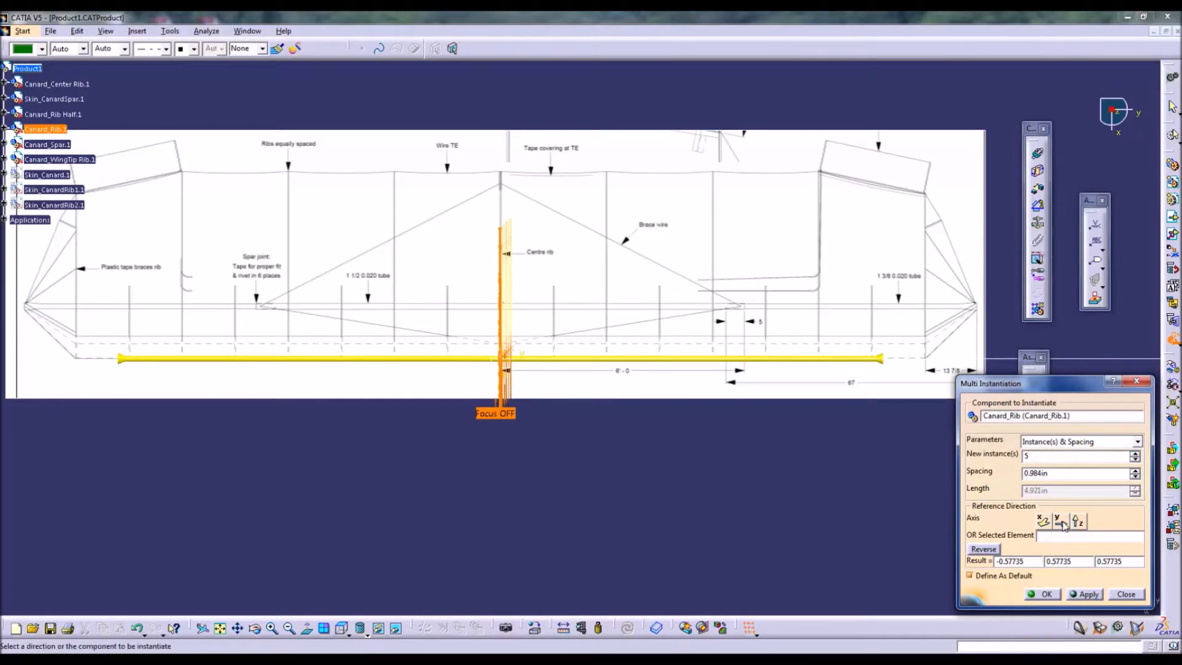
pyautogui.click(1056, 520)
pyautogui.write('28')
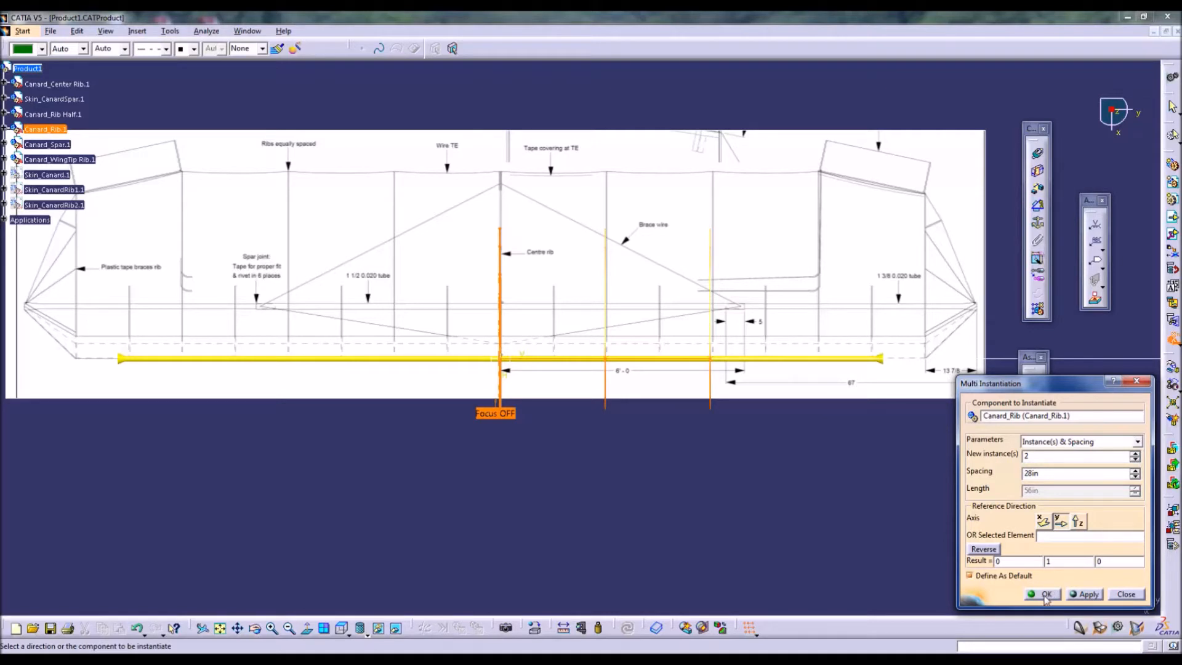
# Confirm the two extra rib copies and view the three ribs on the spar in isometric
pyautogui.click(1045, 594)
pyautogui.write('c: top')
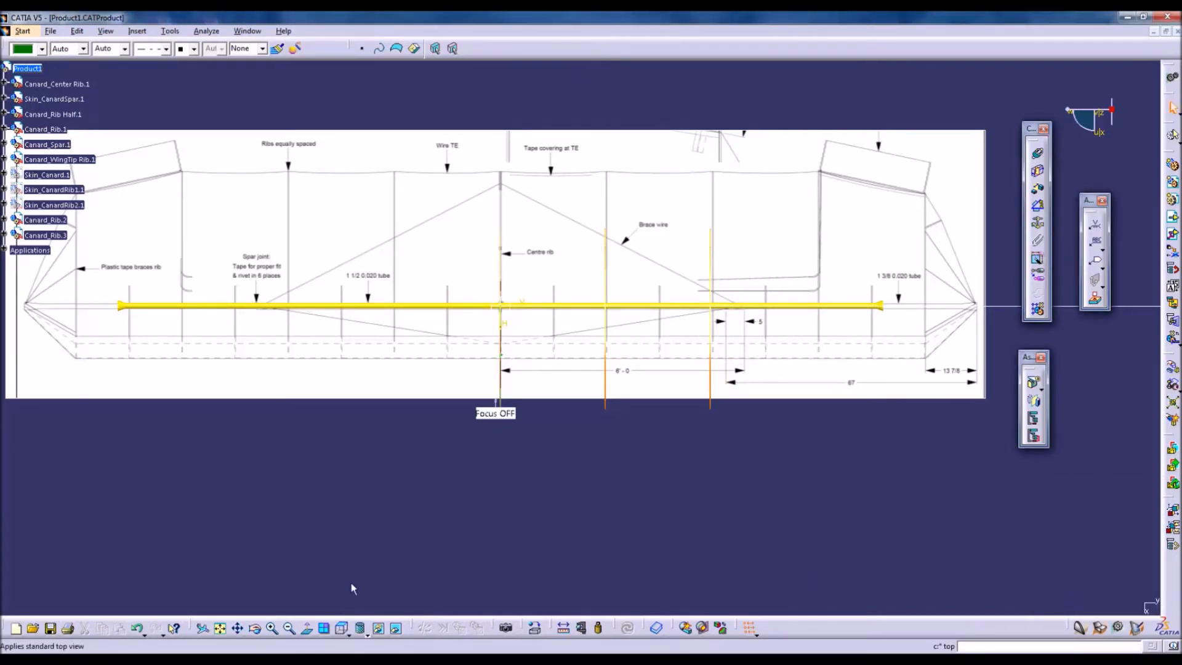
pyautogui.click(359, 644)
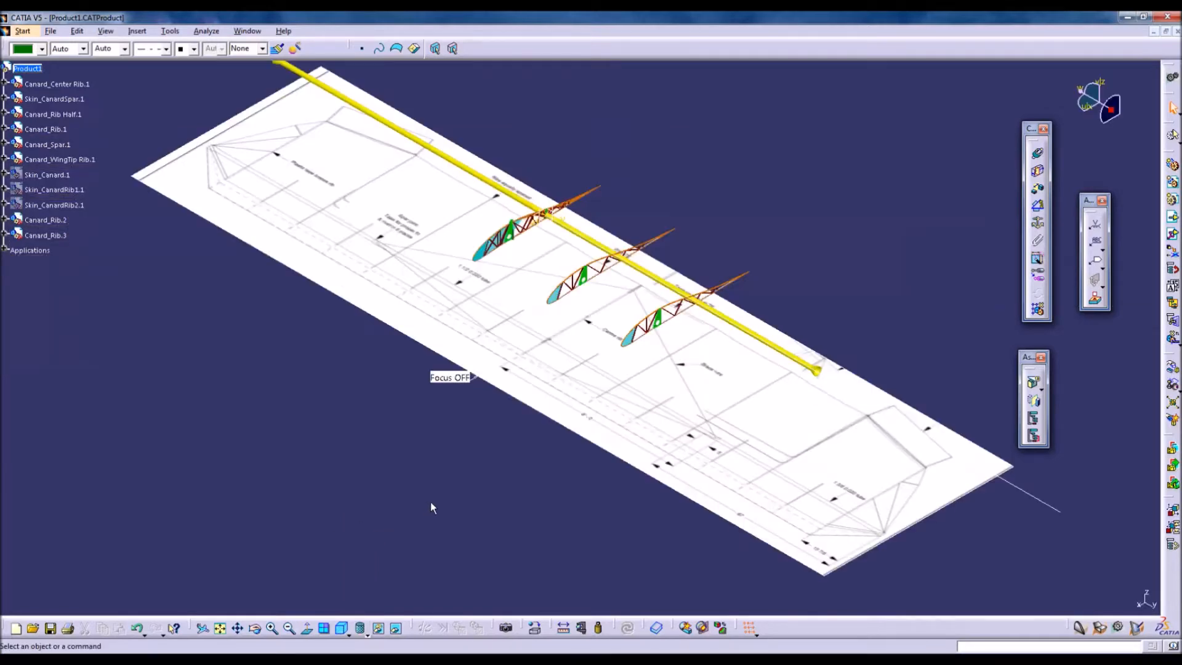
pyautogui.moveTo(451, 464)
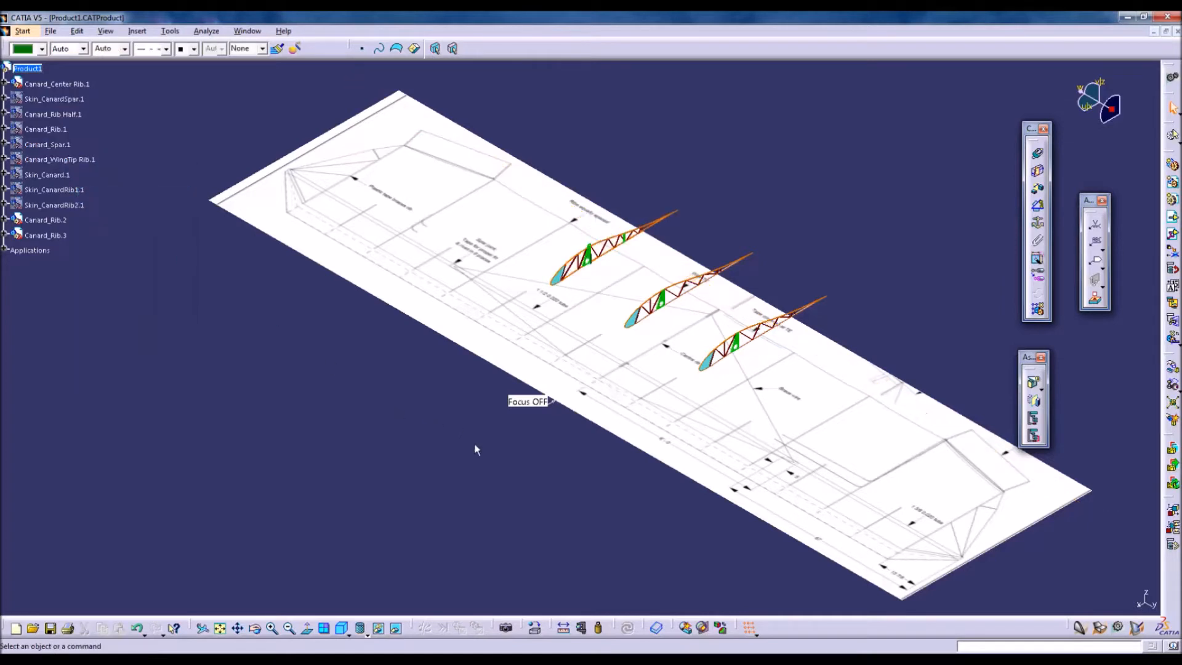
pyautogui.moveTo(318, 417)
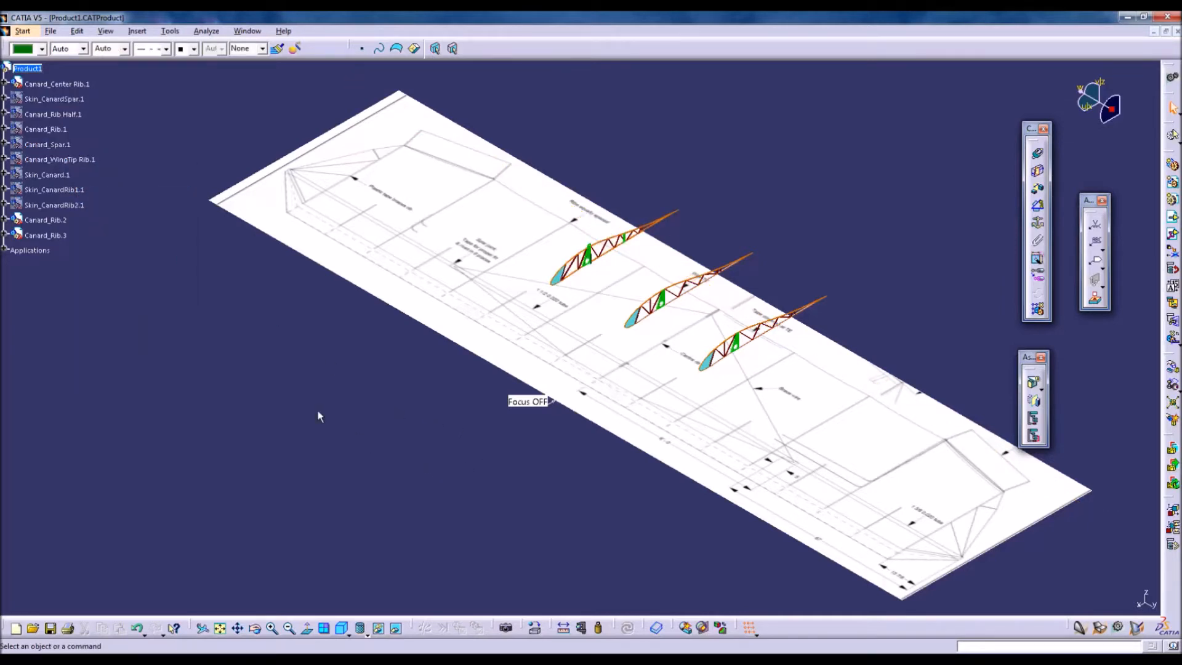
# Hide the two new rib copies via Hide/Show
pyautogui.click(46, 234)
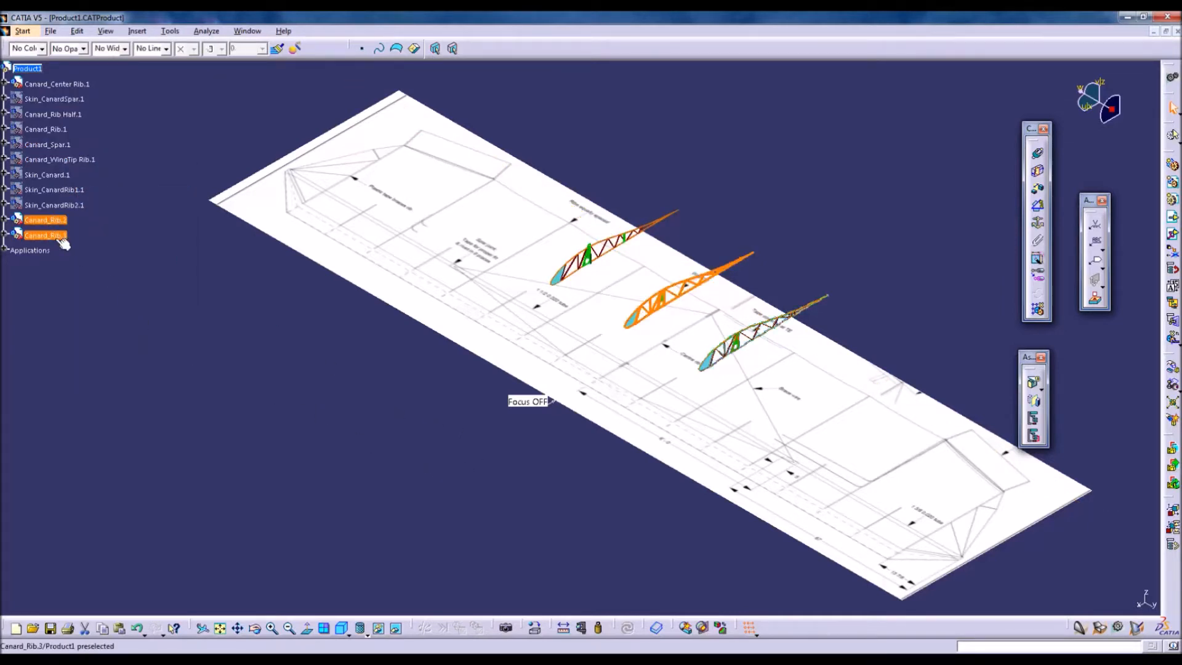
pyautogui.rightClick(44, 234)
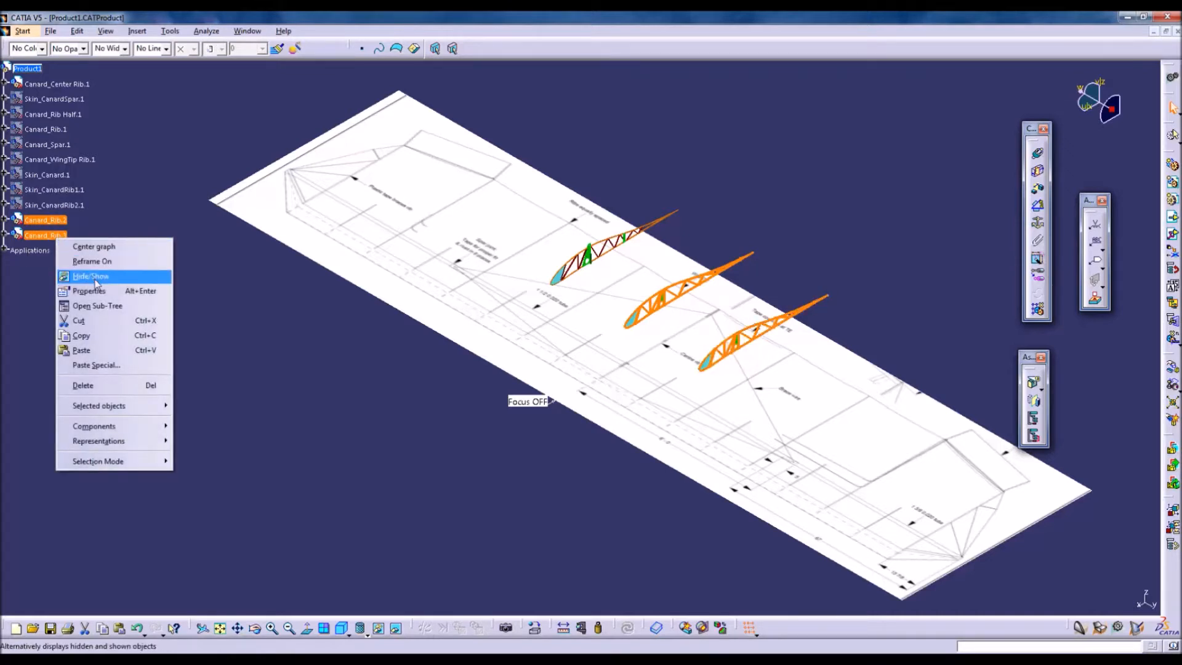
pyautogui.click(90, 275)
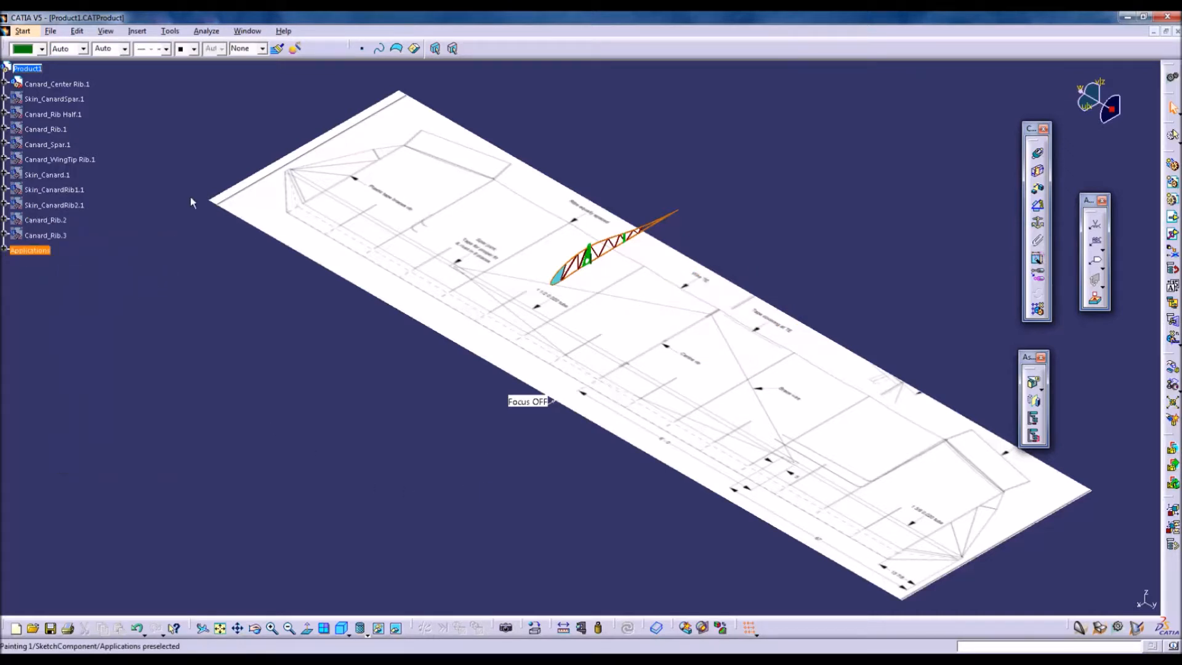
# Show the hidden Canard_Spar.1 again beside the centre rib
pyautogui.click(48, 144)
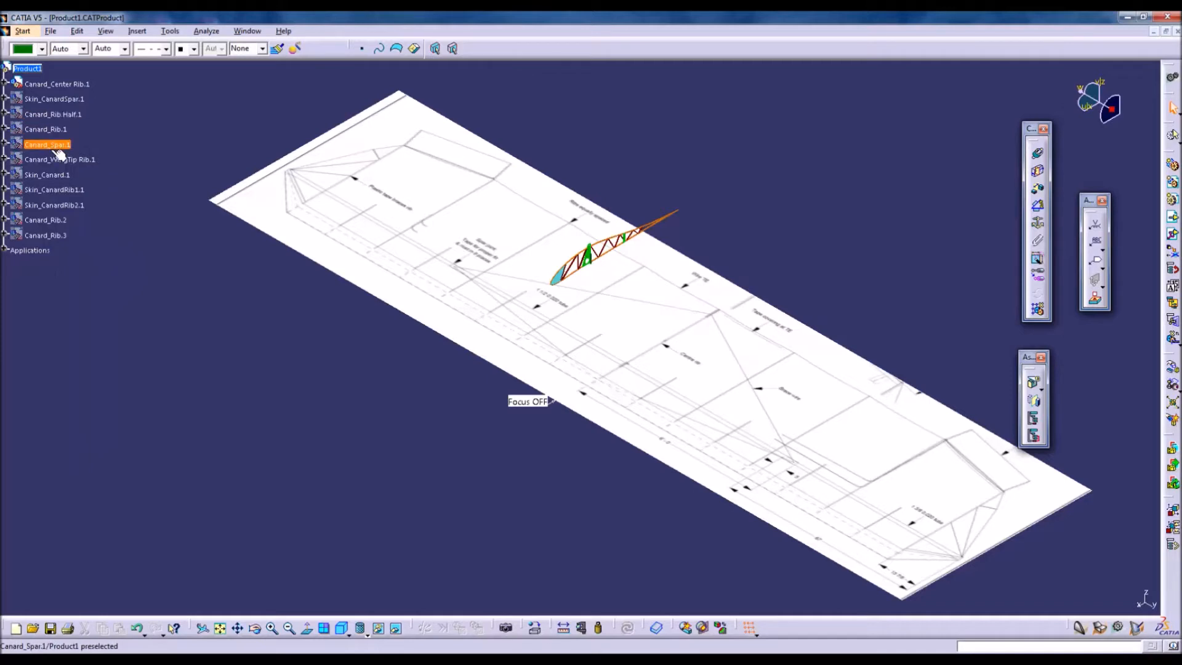
pyautogui.rightClick(48, 144)
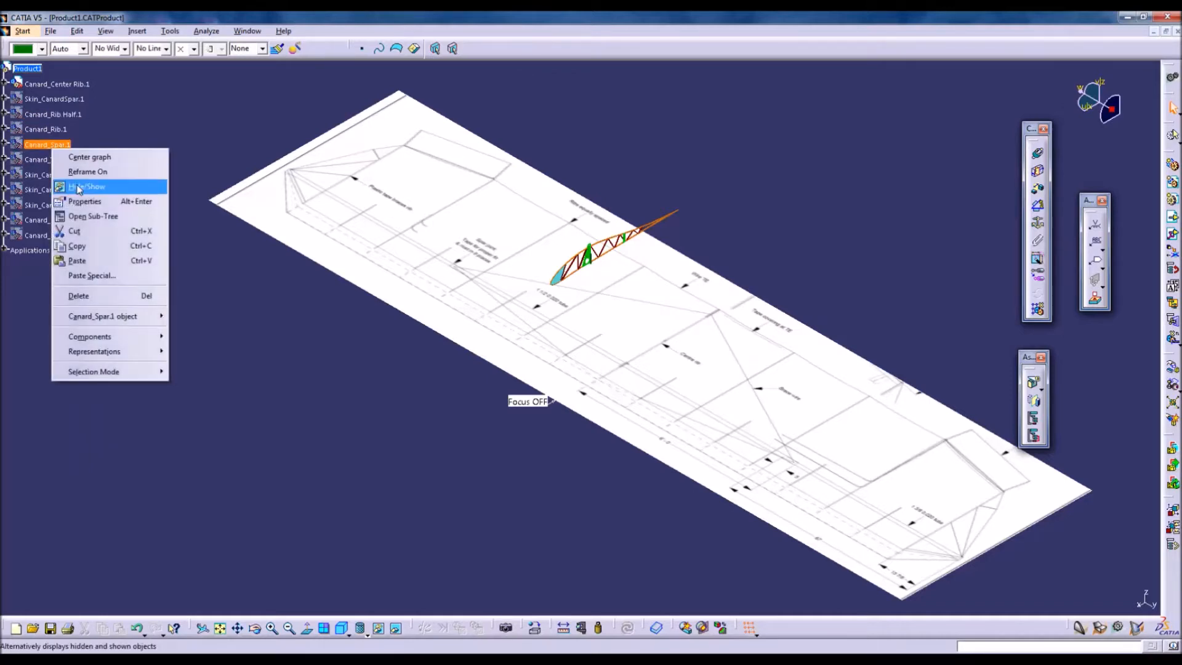
pyautogui.click(88, 186)
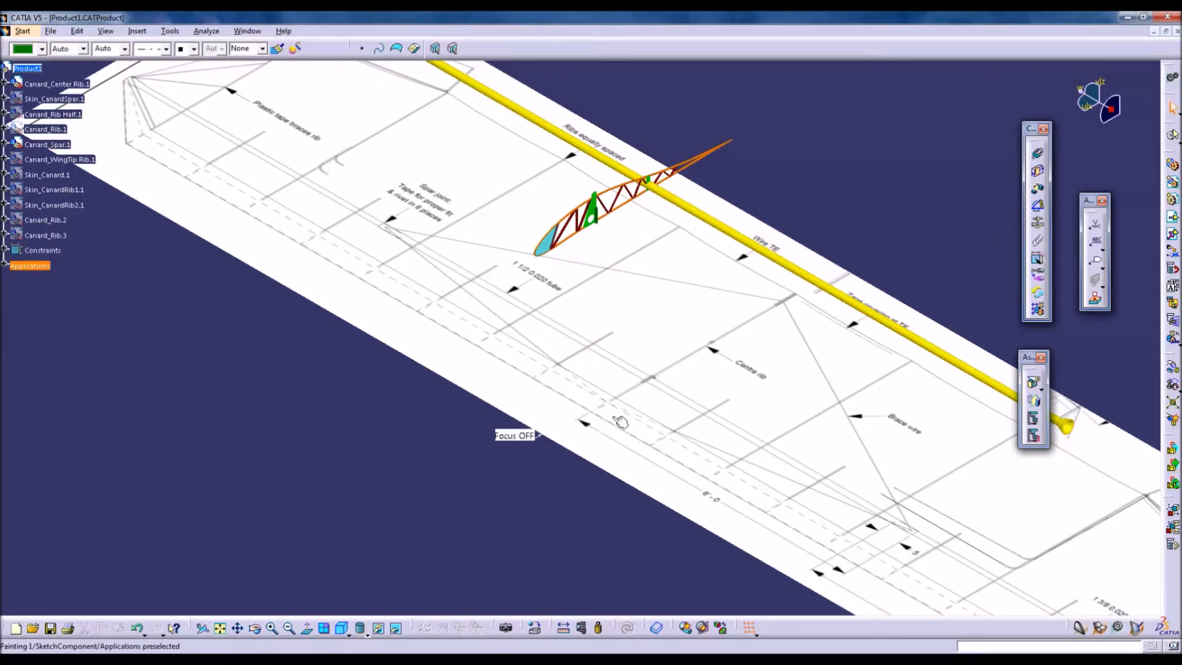
# Add a coincidence constraint between the centre rib's spar hole axis and the spar axis
pyautogui.click(1036, 154)
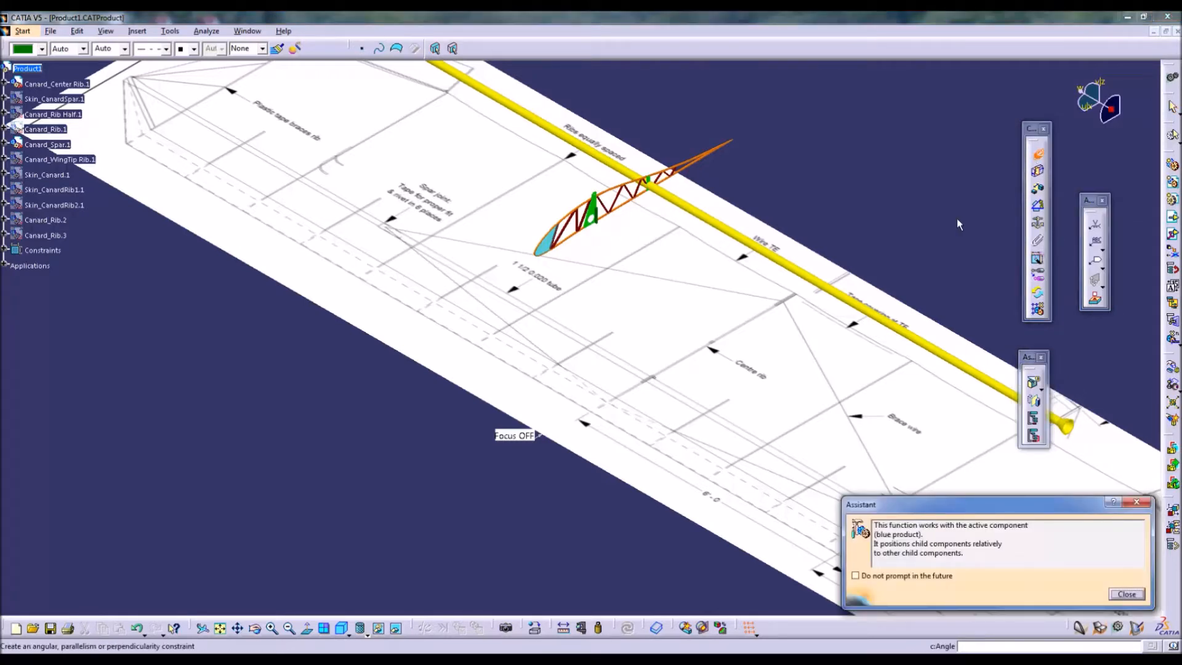
pyautogui.click(1125, 594)
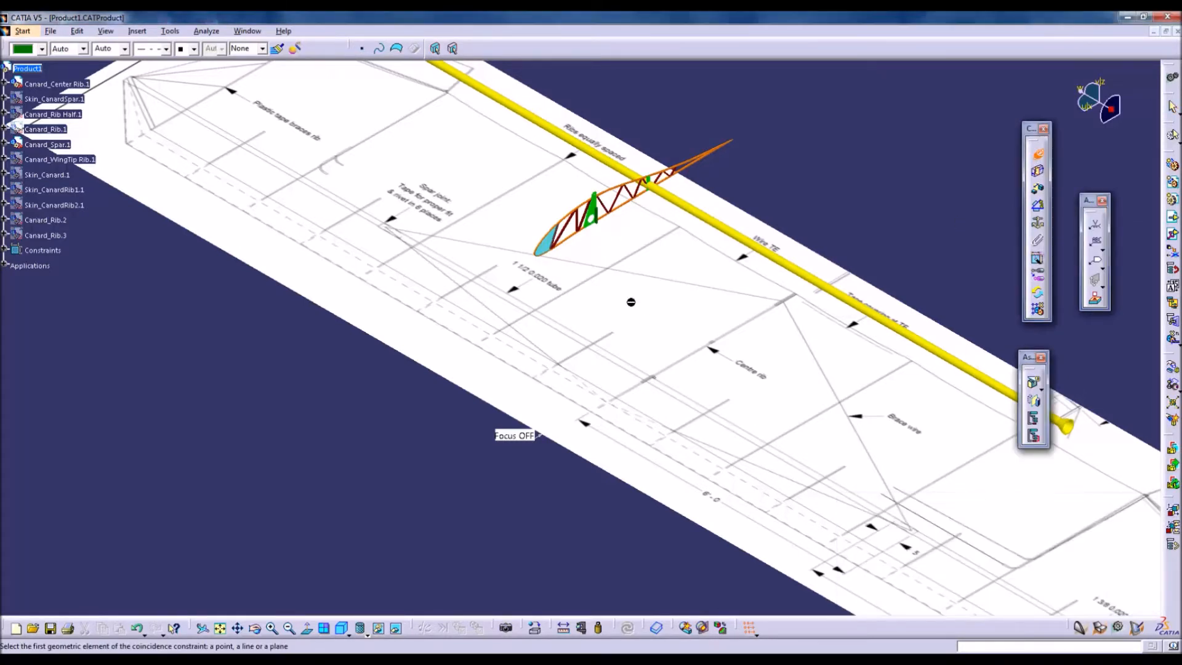
pyautogui.moveTo(561, 404)
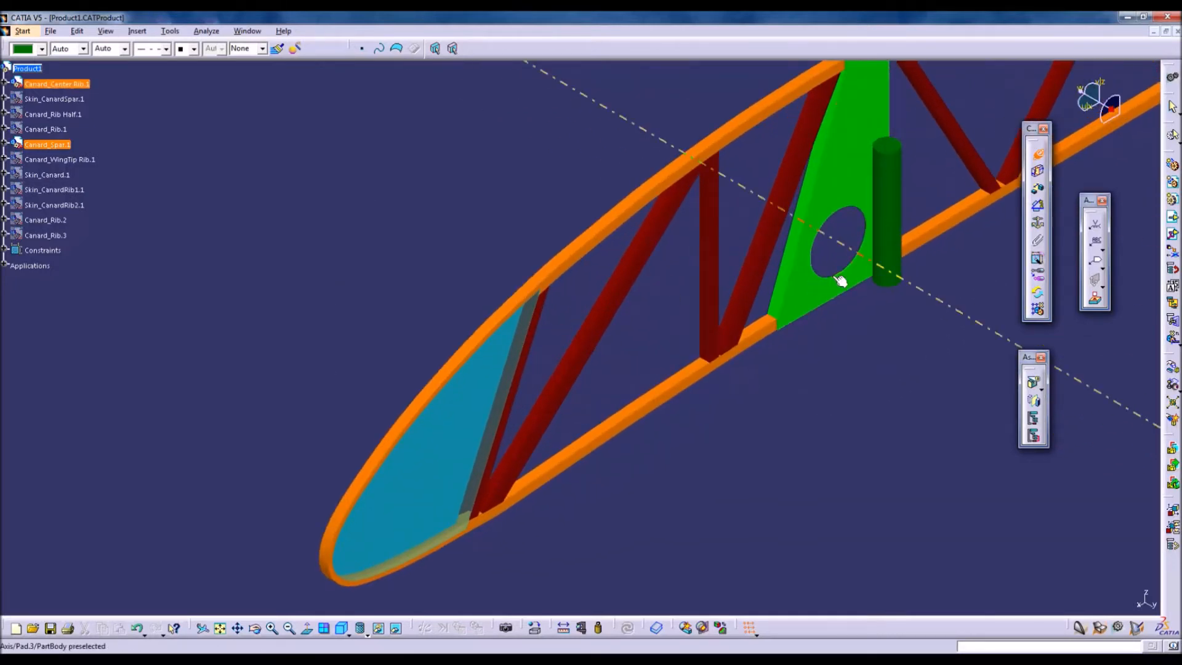
pyautogui.click(43, 250)
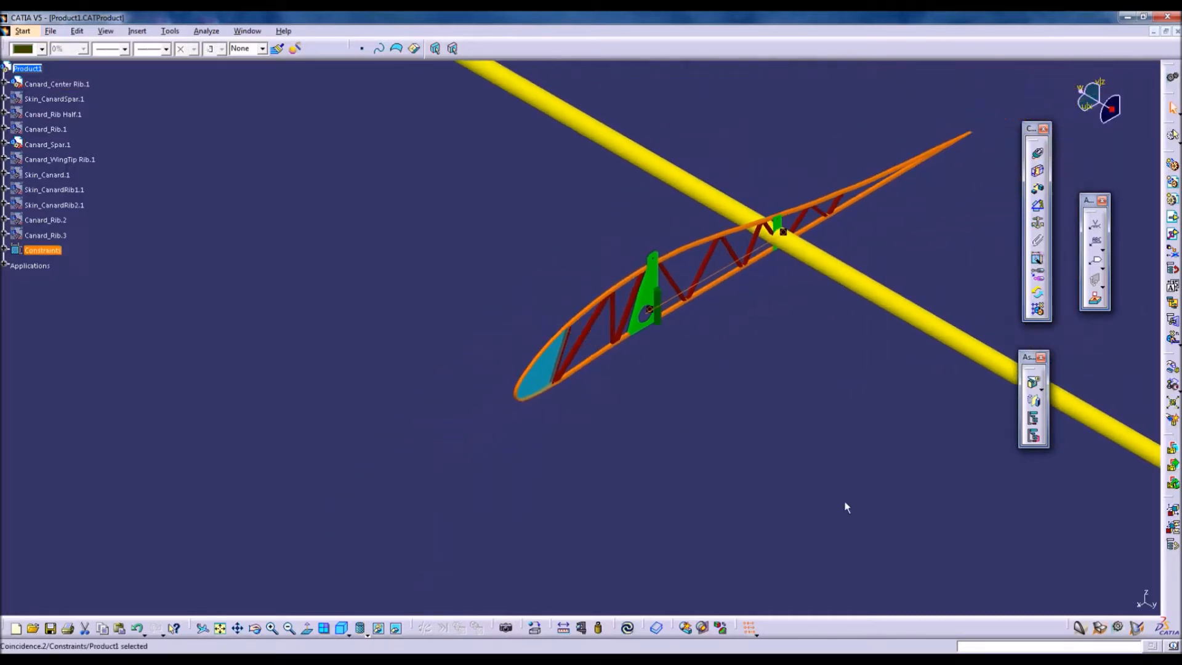
pyautogui.moveTo(628, 627)
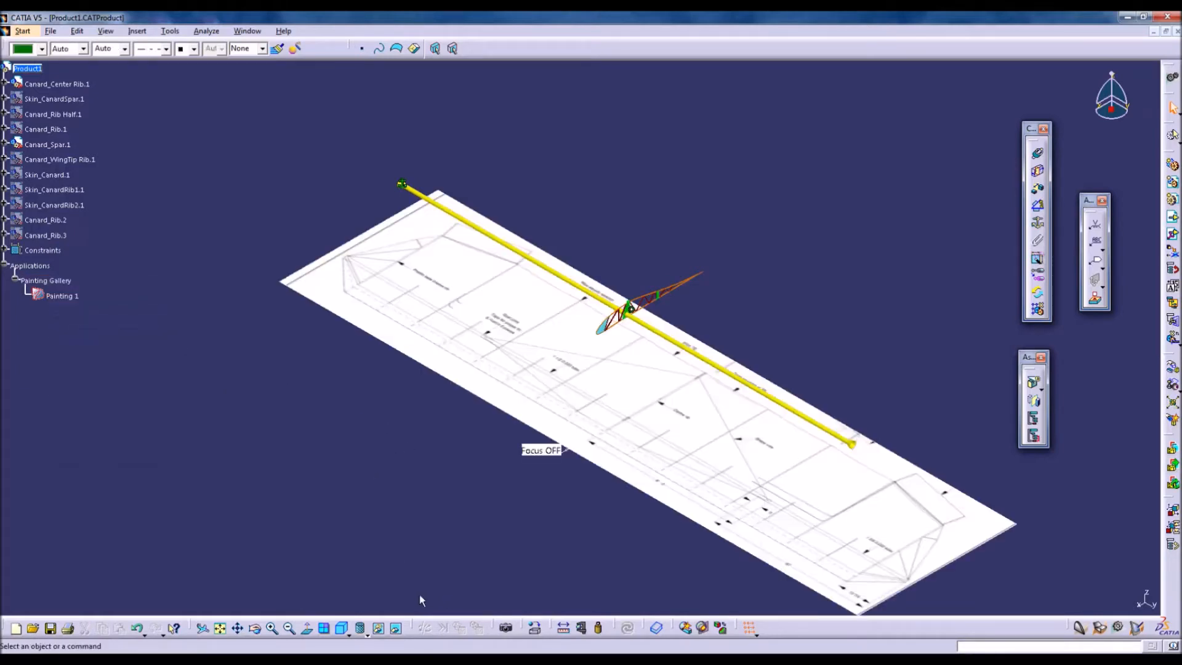
# From the top view, constrain the second rib's hole axis coincident with the spar
pyautogui.click(358, 626)
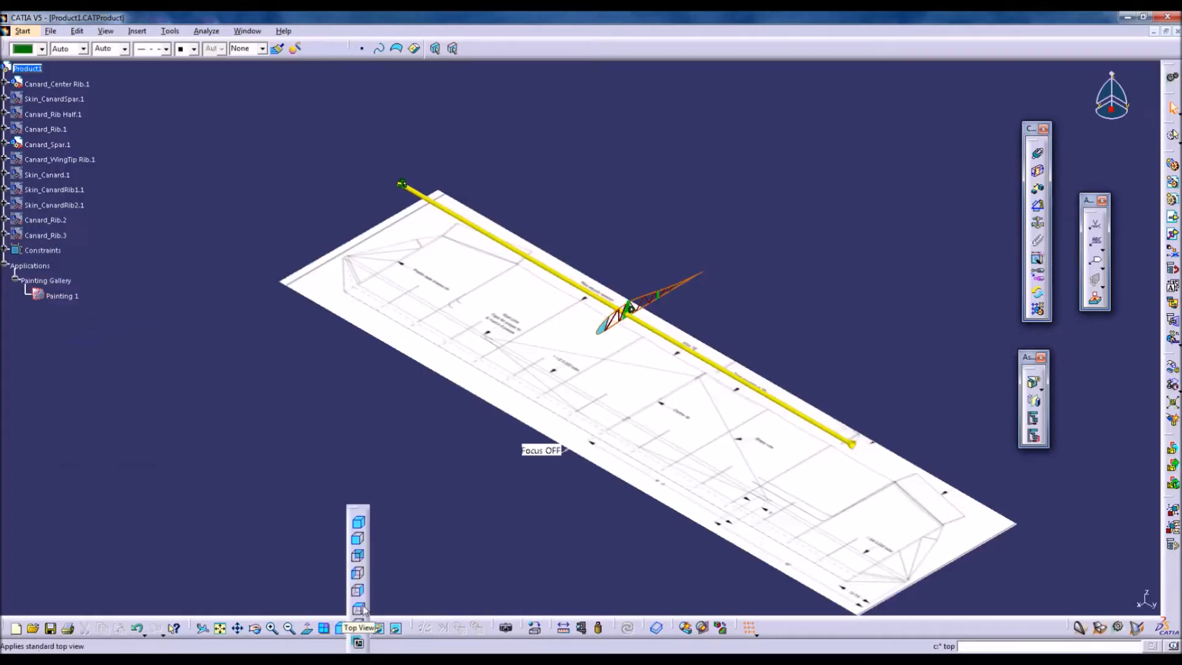
pyautogui.click(358, 608)
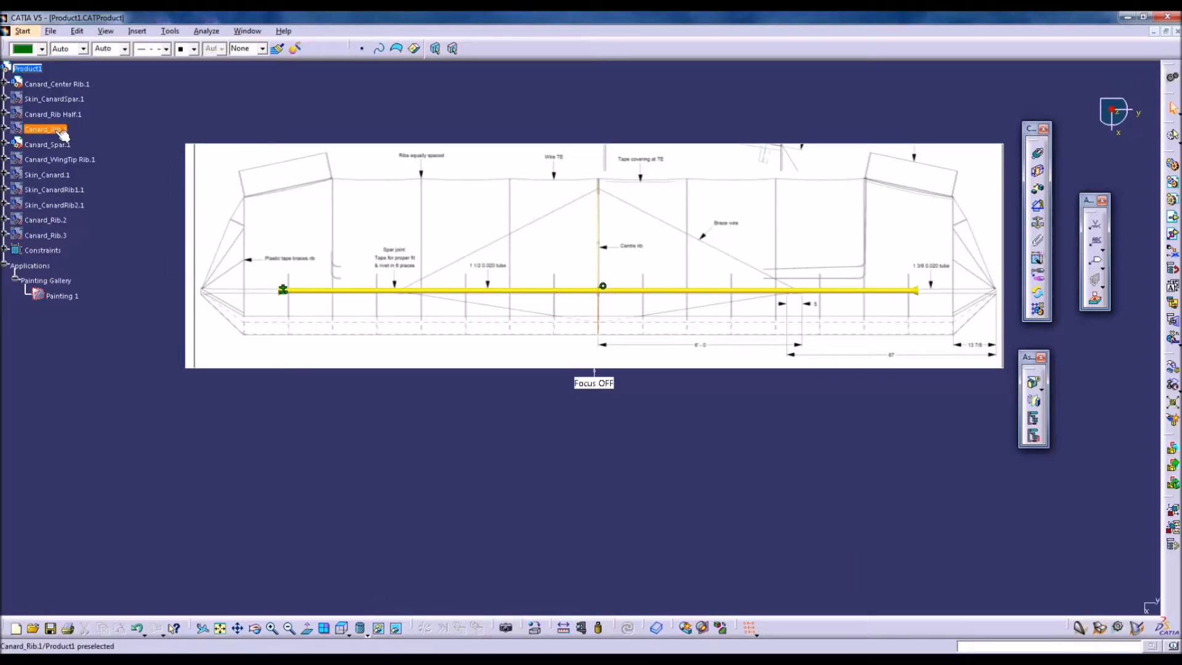
pyautogui.click(47, 174)
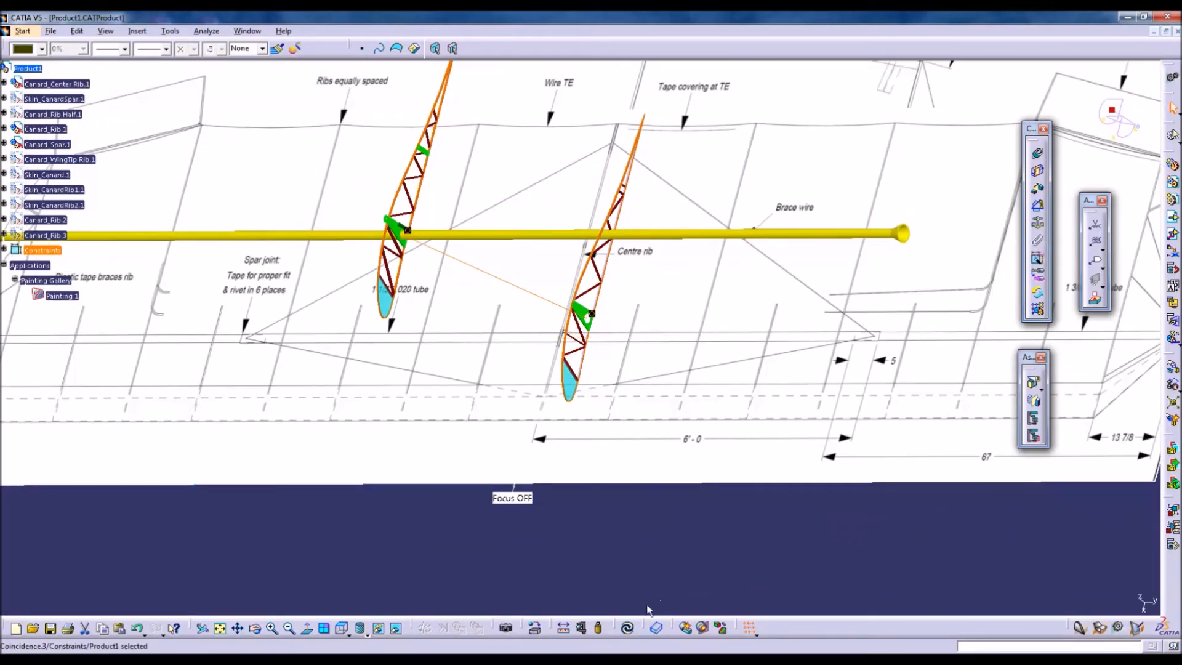
# Drag the ribs along the Y axis with Manipulation to their plan station lines and confirm
pyautogui.click(627, 627)
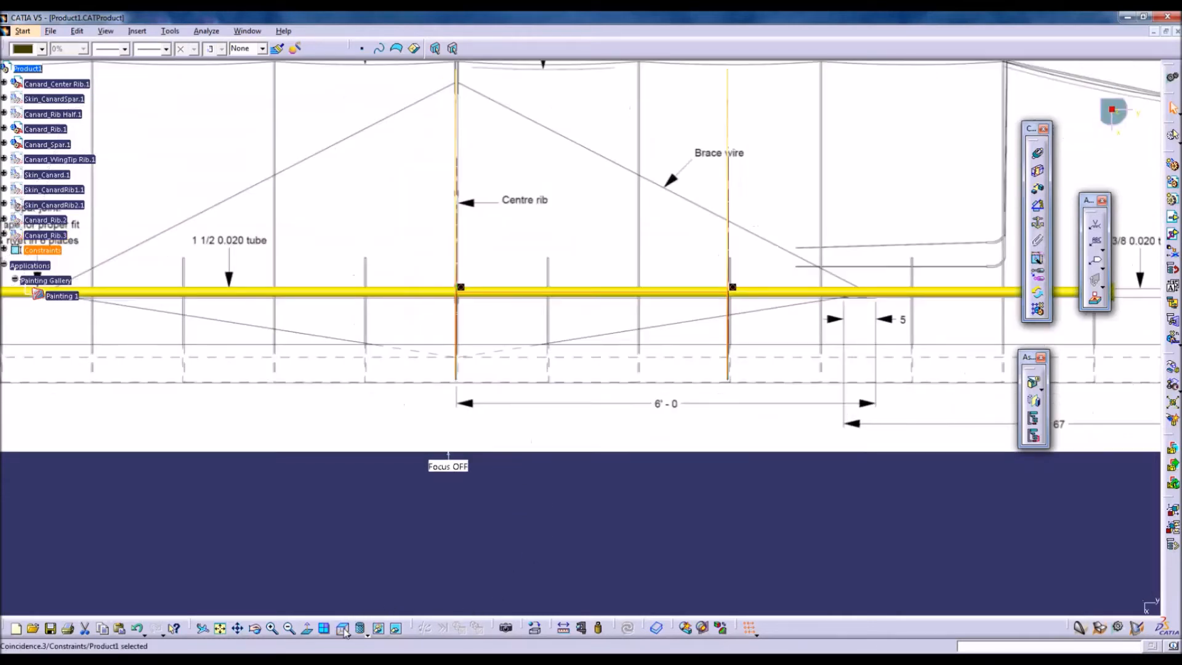
pyautogui.moveTo(730, 309)
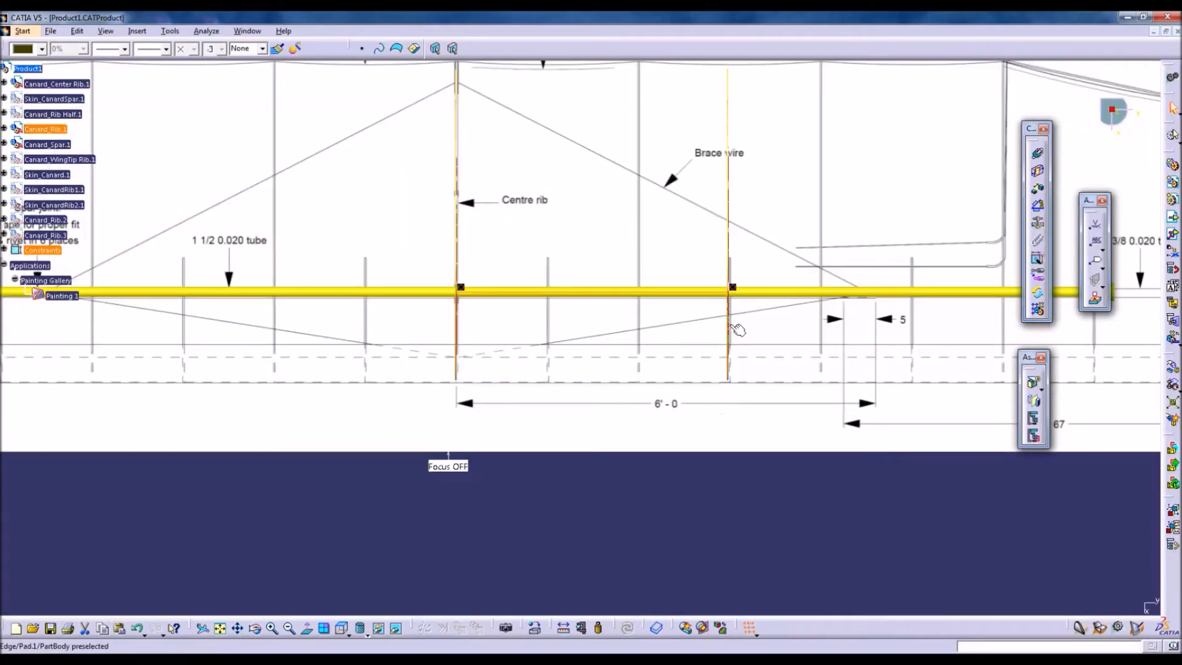
pyautogui.click(62, 296)
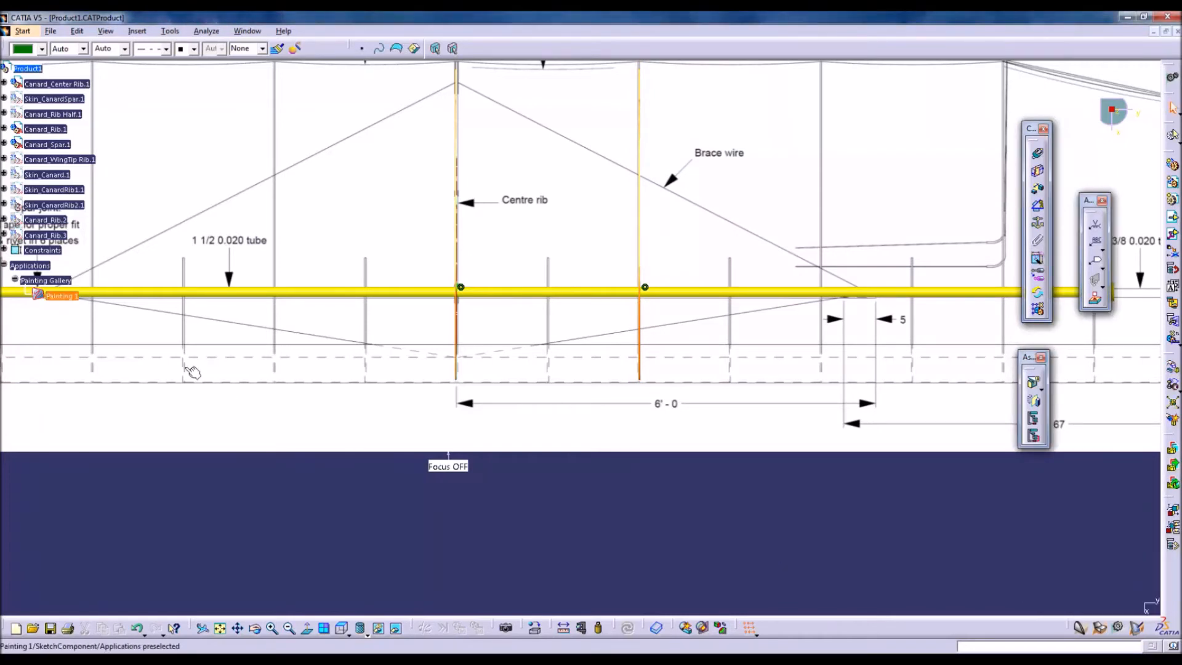
pyautogui.click(44, 219)
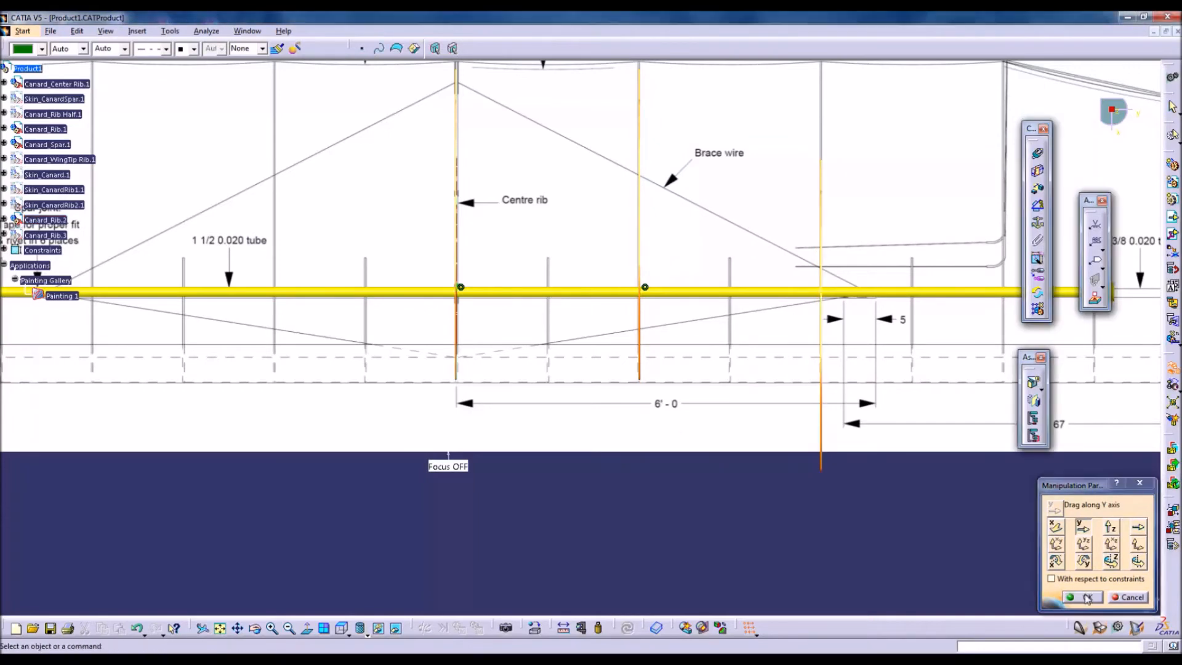
pyautogui.click(1082, 597)
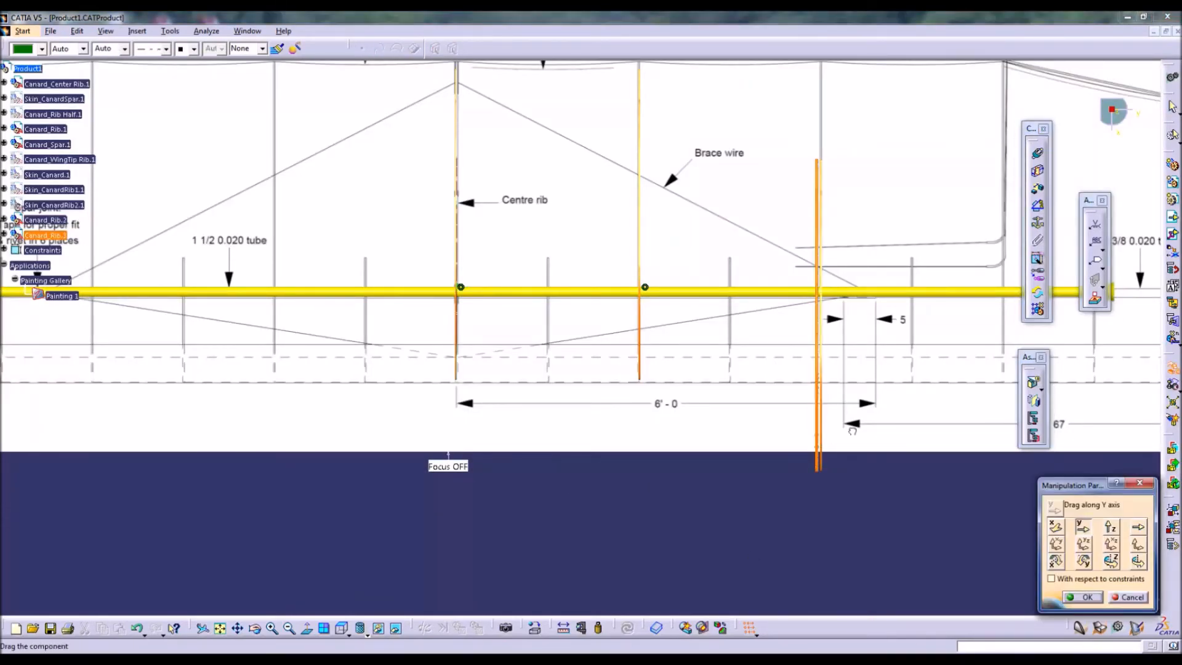
pyautogui.click(1130, 597)
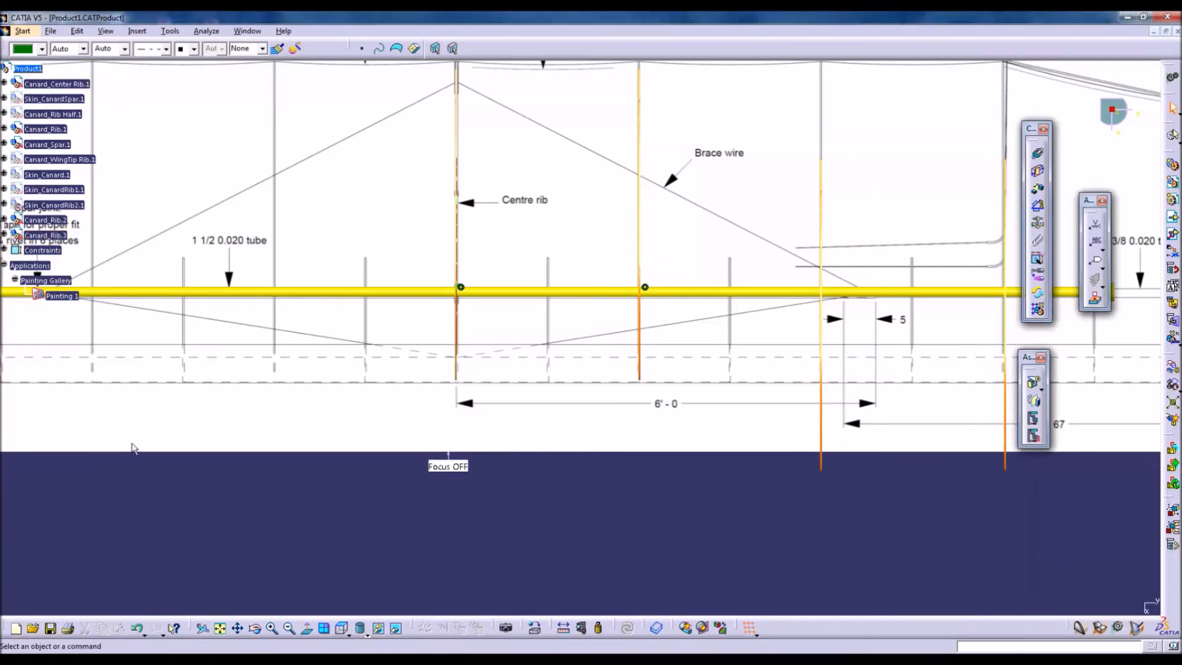
pyautogui.rightClick(43, 234)
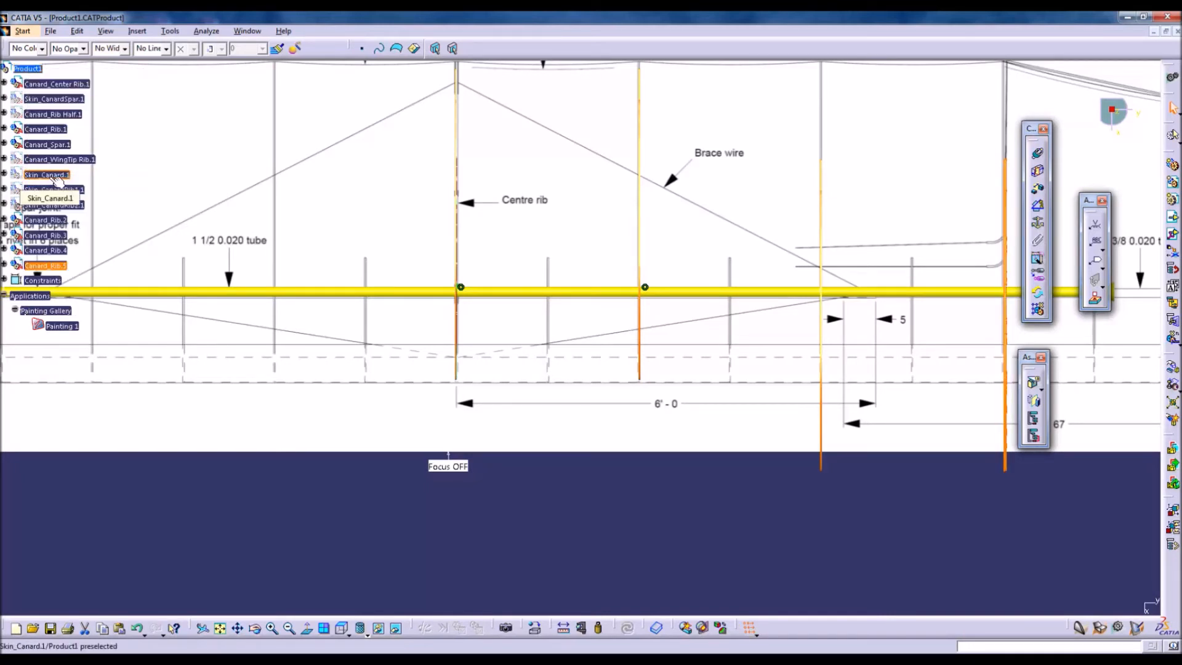
pyautogui.moveTo(76, 284)
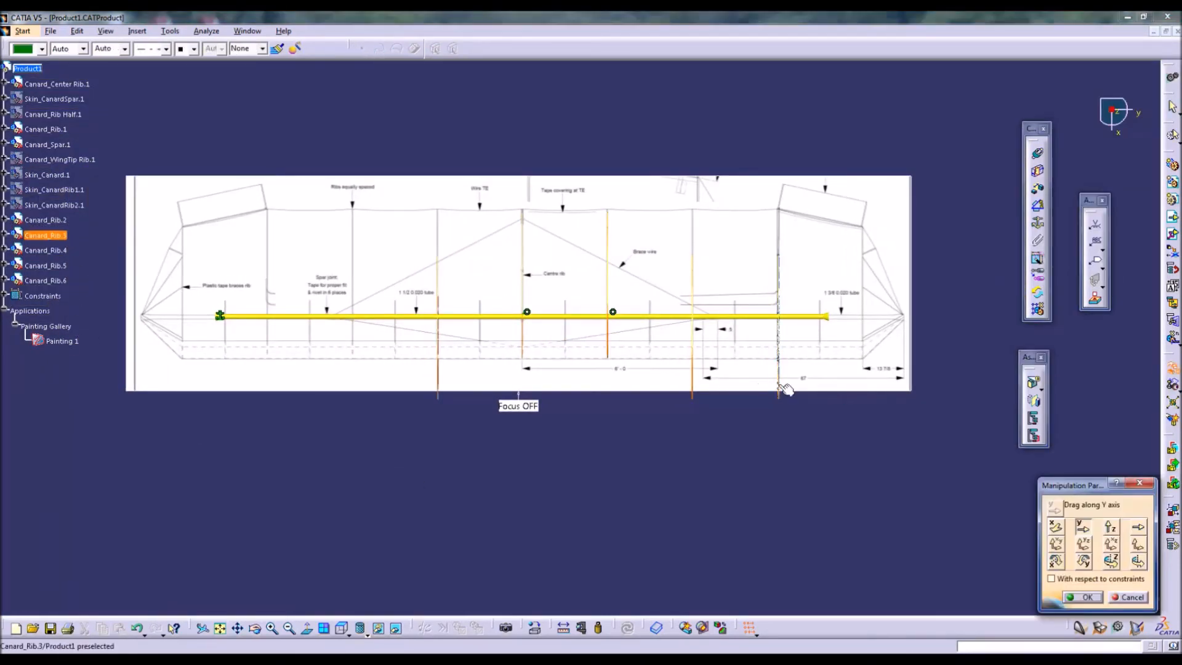
# Paste three more rib copies and slide the next rib along the spar to its station
pyautogui.click(1083, 596)
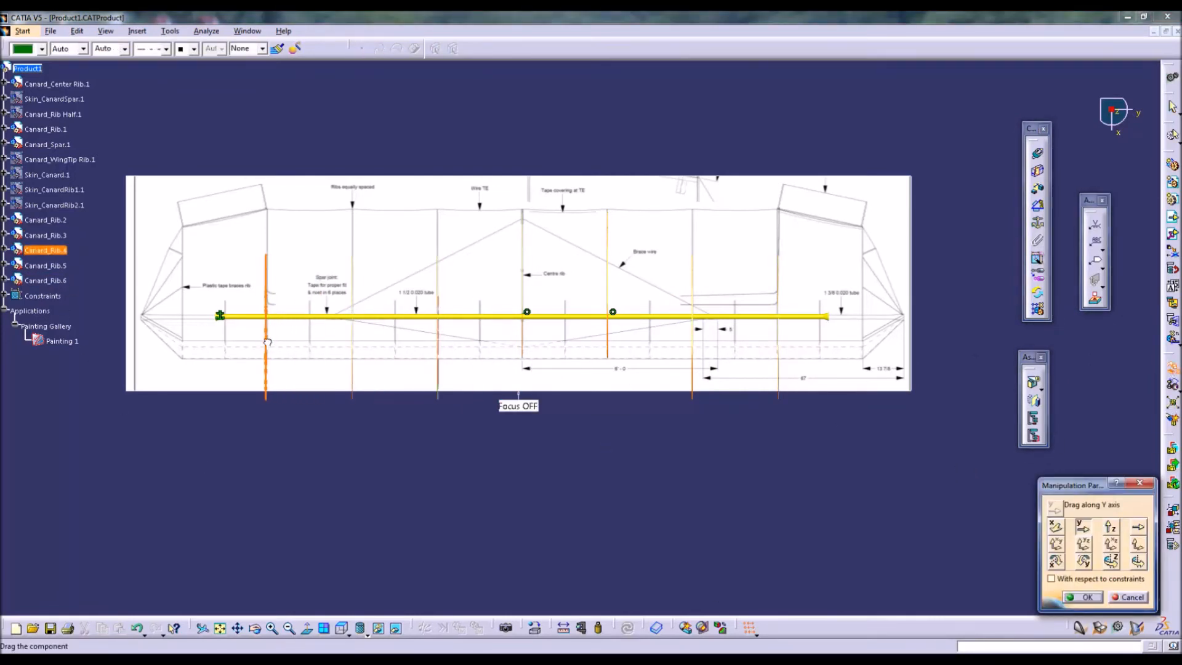
pyautogui.moveTo(352, 370)
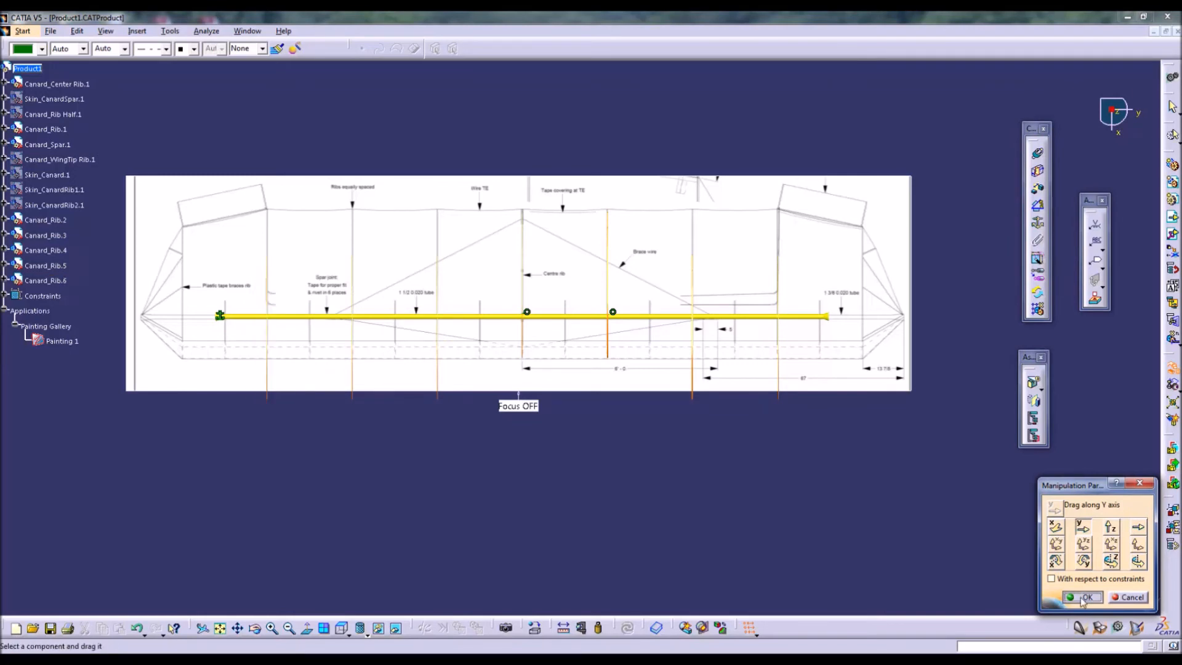
# Confirm the final rib spacing so all seven ribs stand constrained on the spar
pyautogui.click(1082, 597)
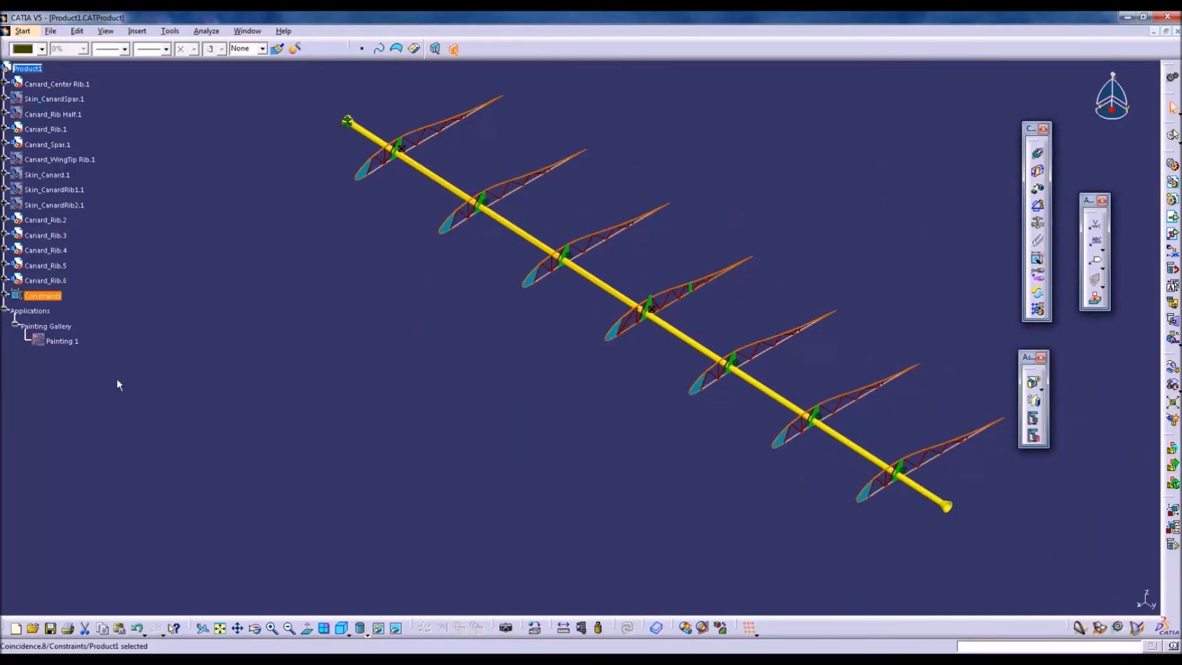
pyautogui.moveTo(166, 267)
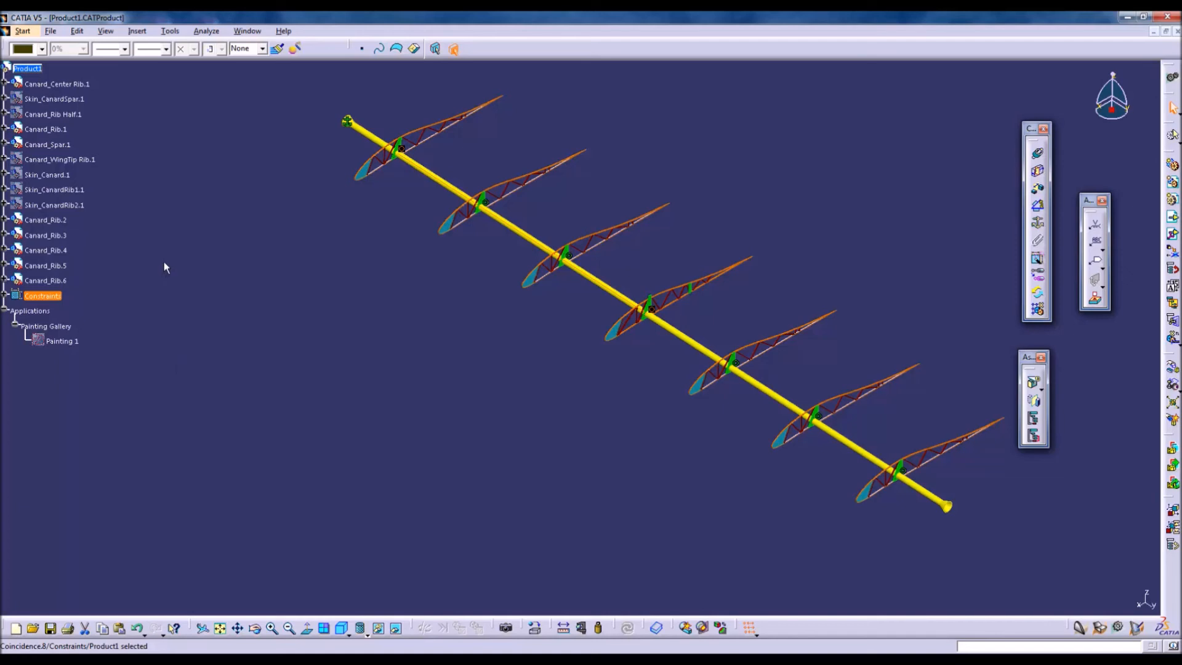
pyautogui.moveTo(79, 178)
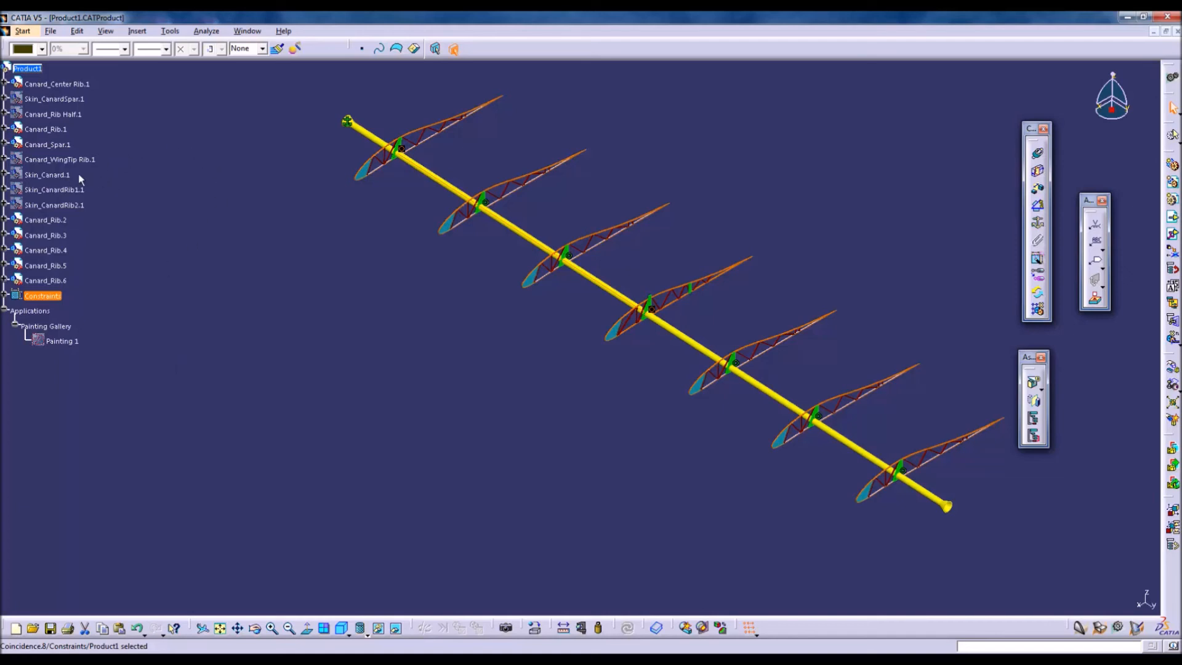
# Show Skin_Canard.1 and snap its sketch edge onto the spar so it wraps the ribs
pyautogui.rightClick(47, 175)
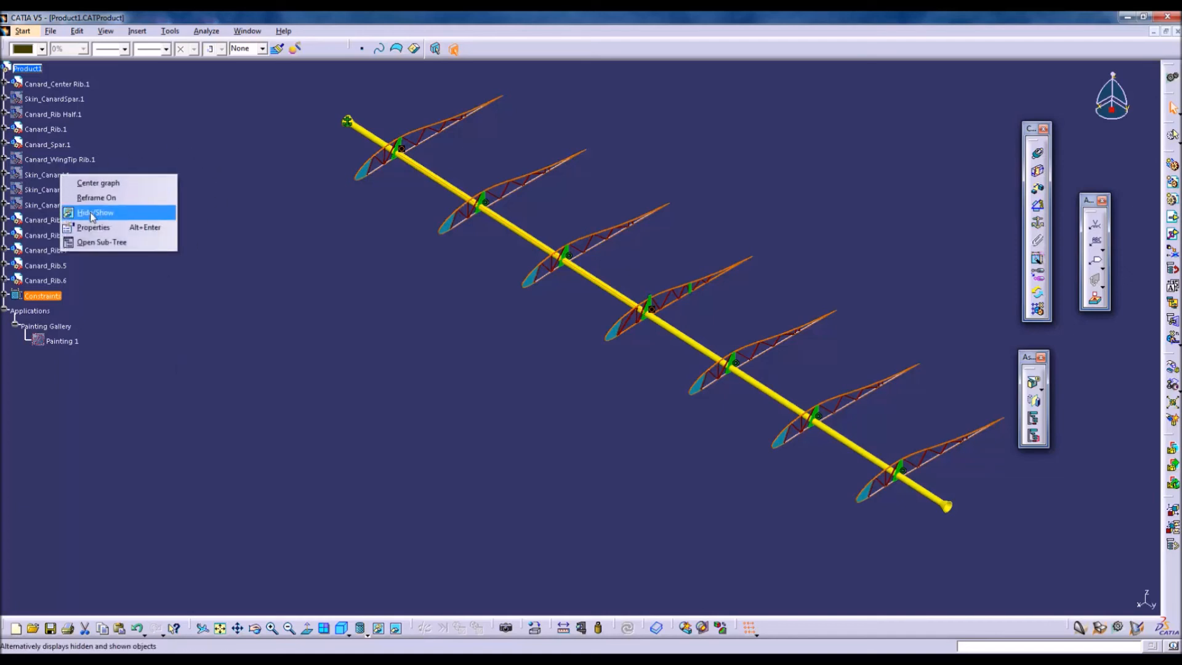
pyautogui.click(95, 212)
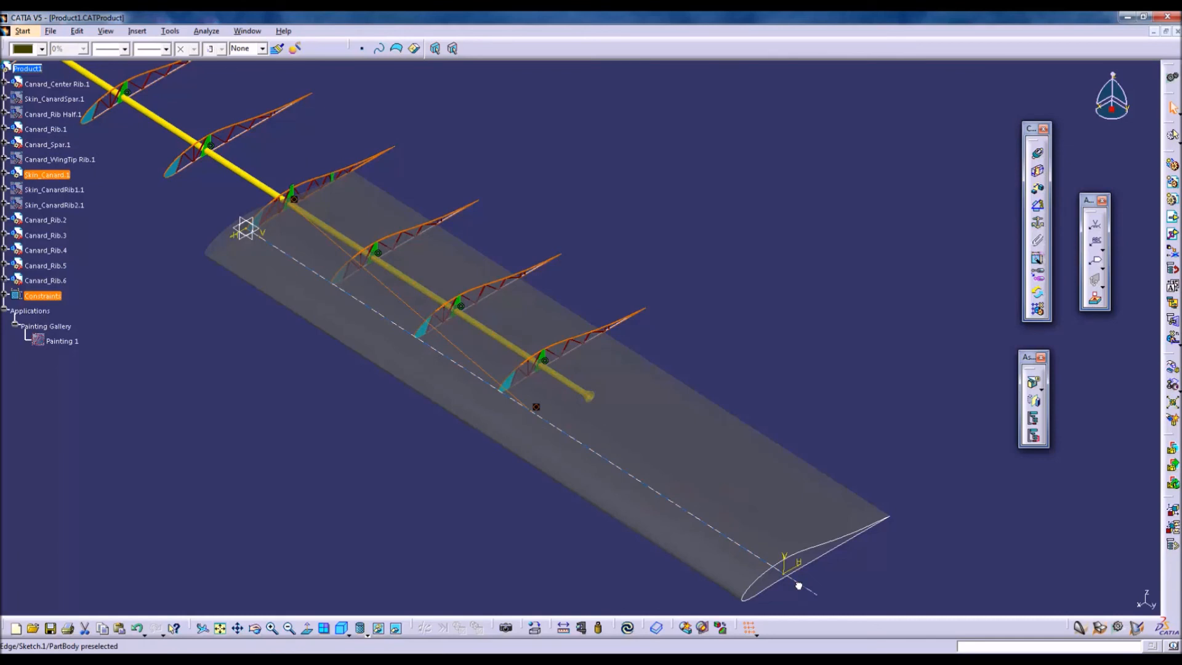
pyautogui.click(627, 628)
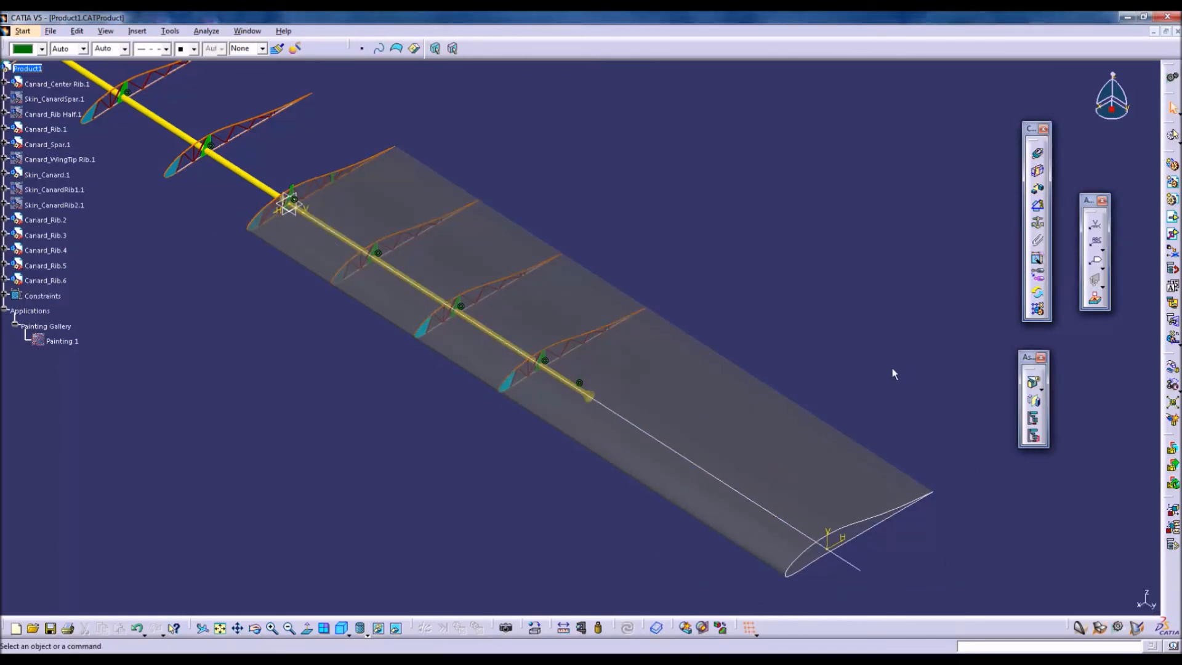
pyautogui.moveTo(1130, 351)
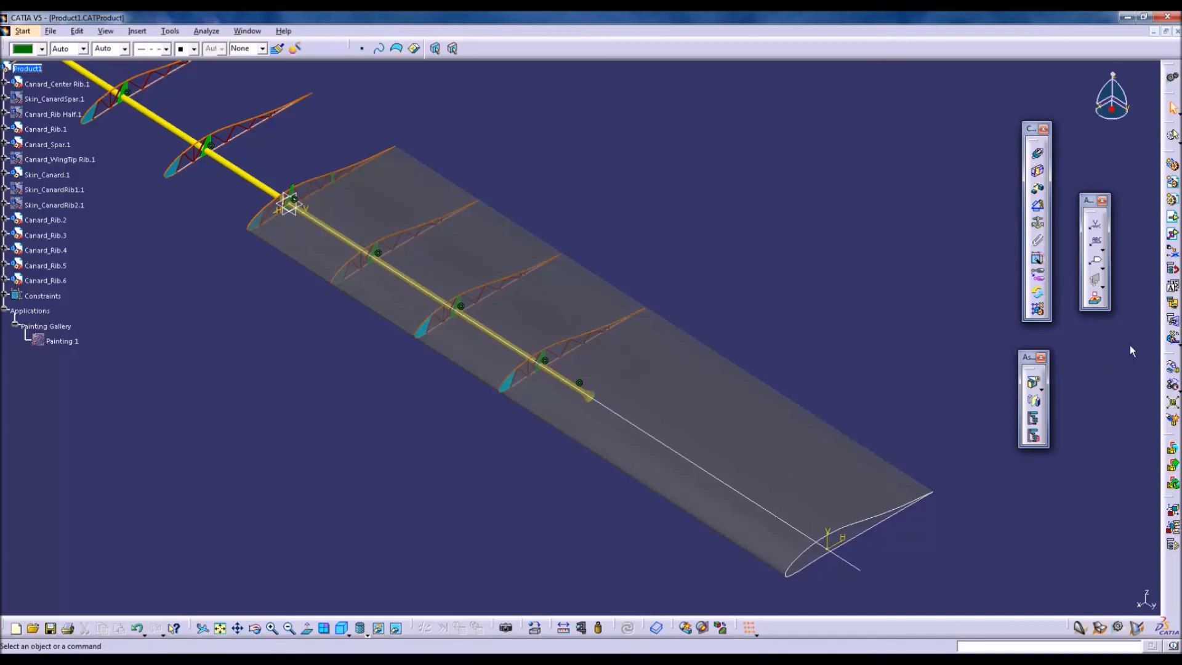
# Update the skin constraint so it encloses all seven ribs along the full spar
pyautogui.click(47, 174)
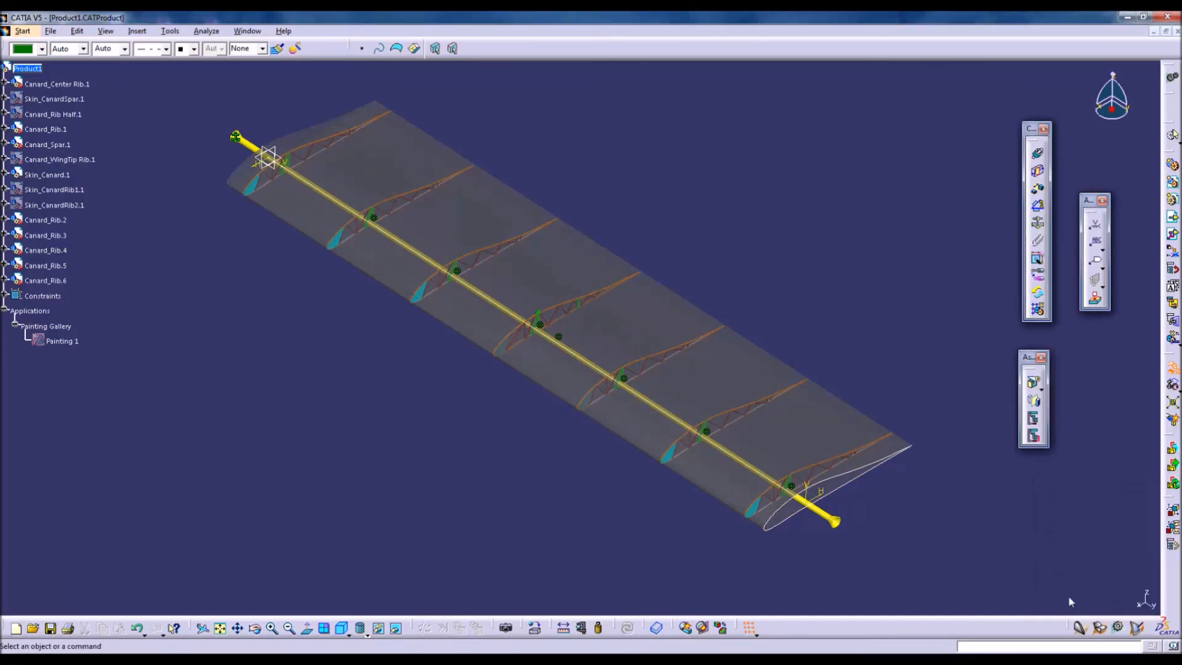
pyautogui.moveTo(381, 556)
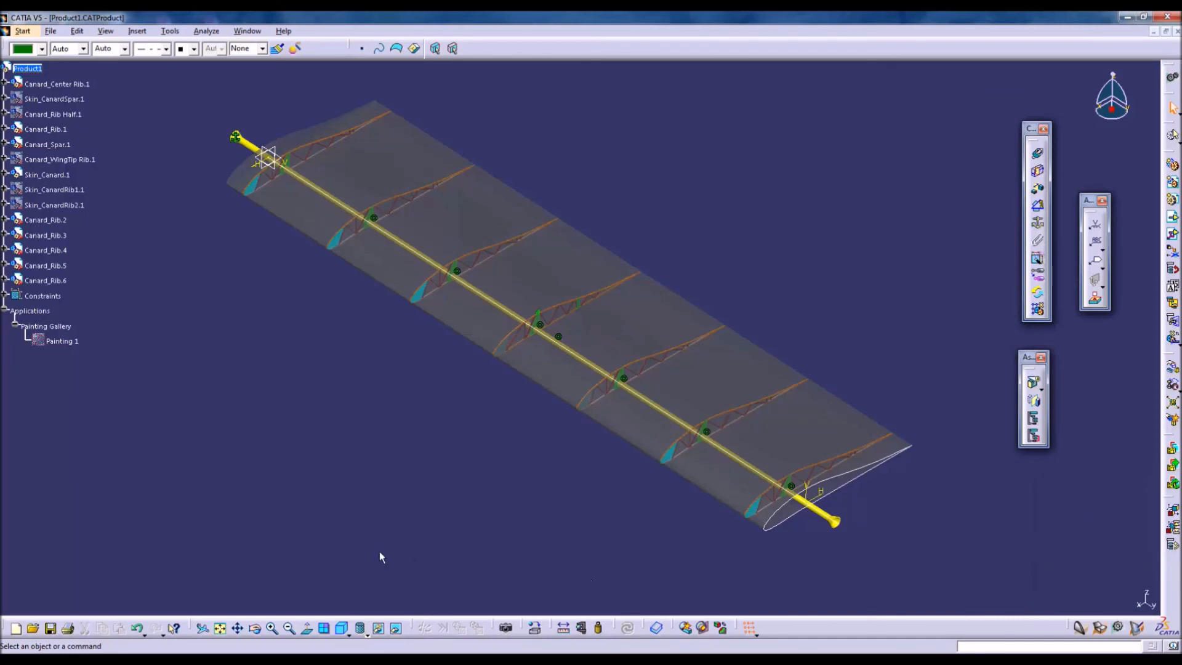